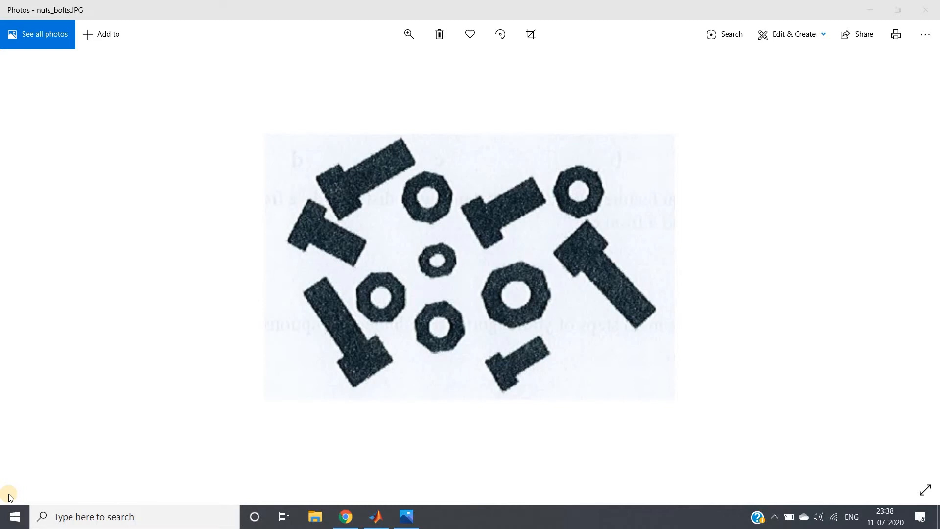
{"action": "mouse_move", "coordinate": [343, 329]}
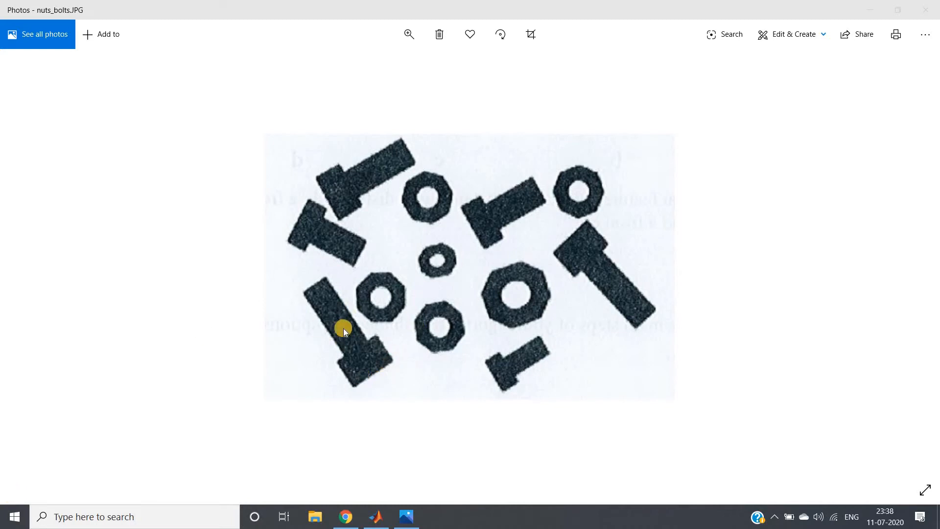
{"action": "mouse_move", "coordinate": [372, 255]}
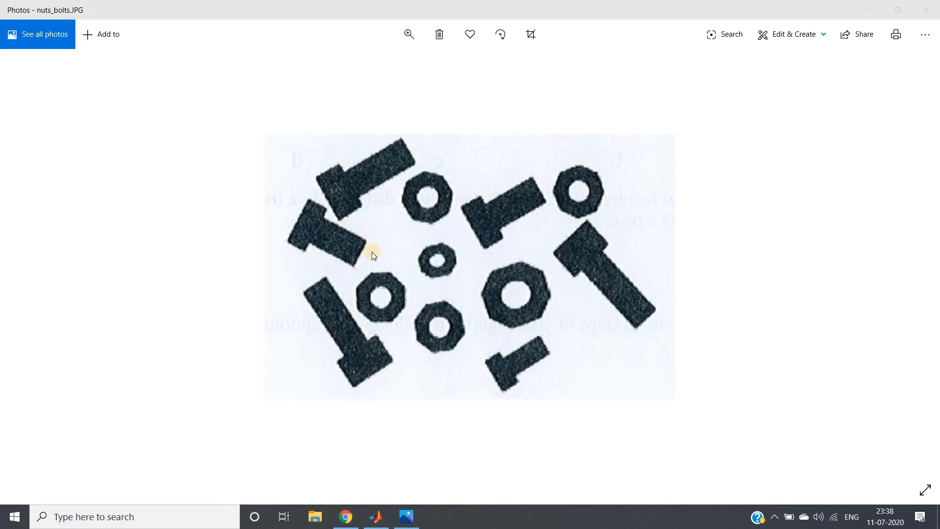
{"action": "mouse_move", "coordinate": [386, 287]}
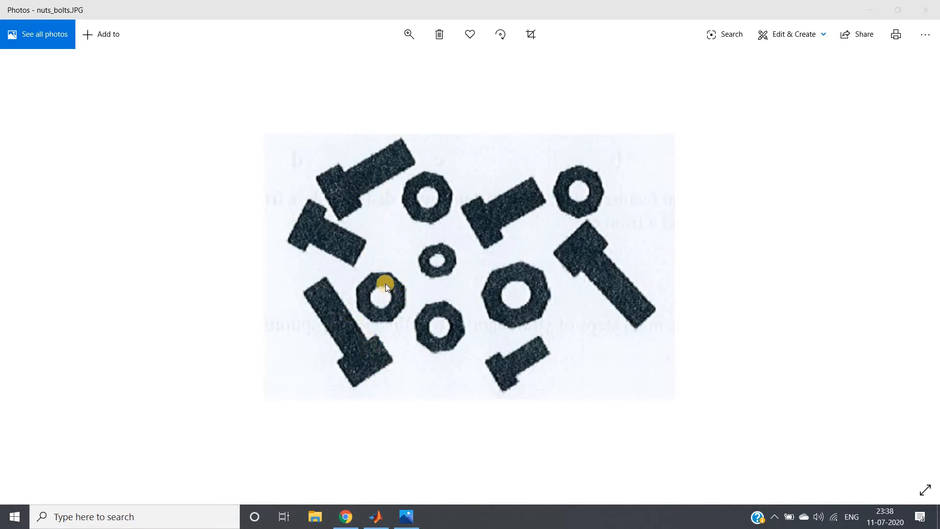
{"action": "mouse_move", "coordinate": [478, 224]}
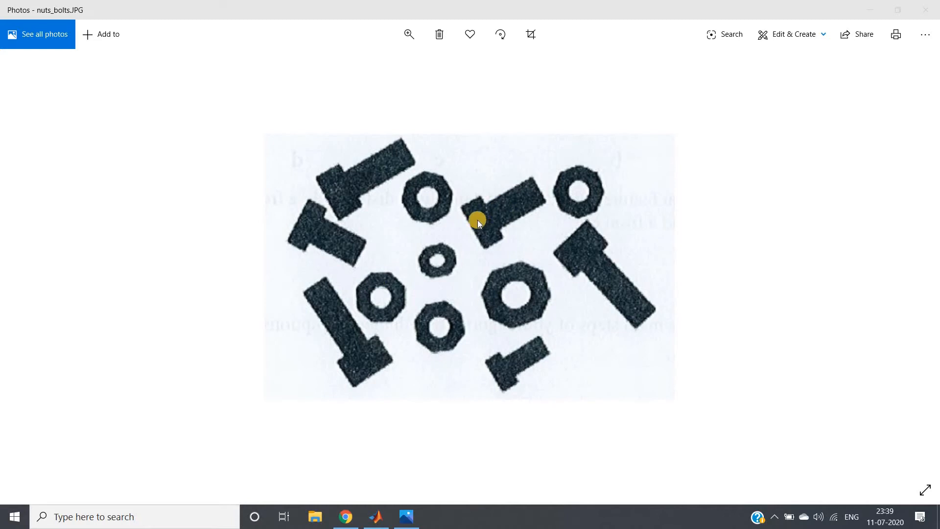
{"action": "mouse_move", "coordinate": [446, 198]}
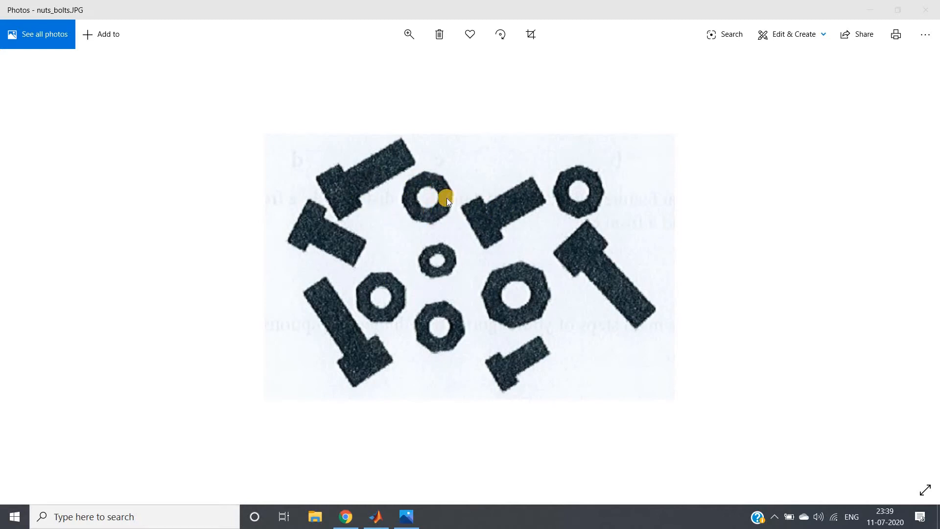
{"action": "mouse_move", "coordinate": [489, 79]}
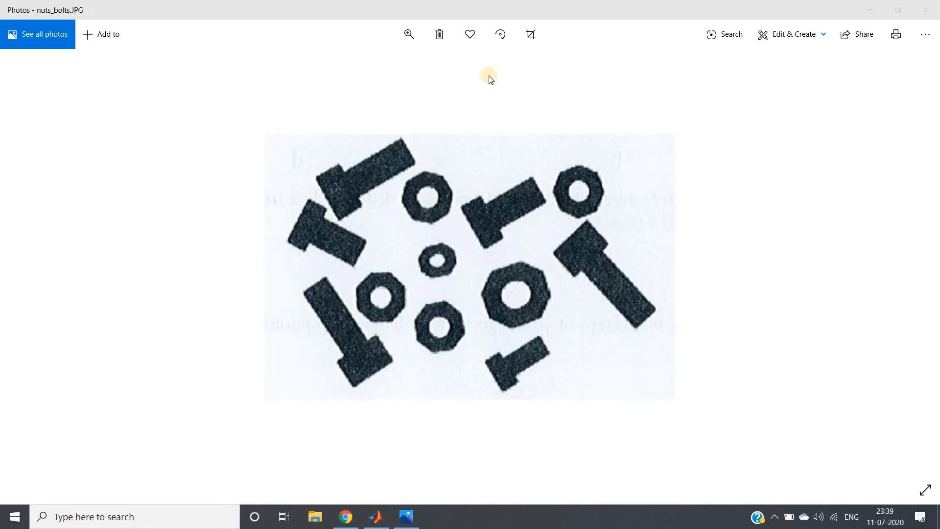
{"action": "mouse_move", "coordinate": [415, 196]}
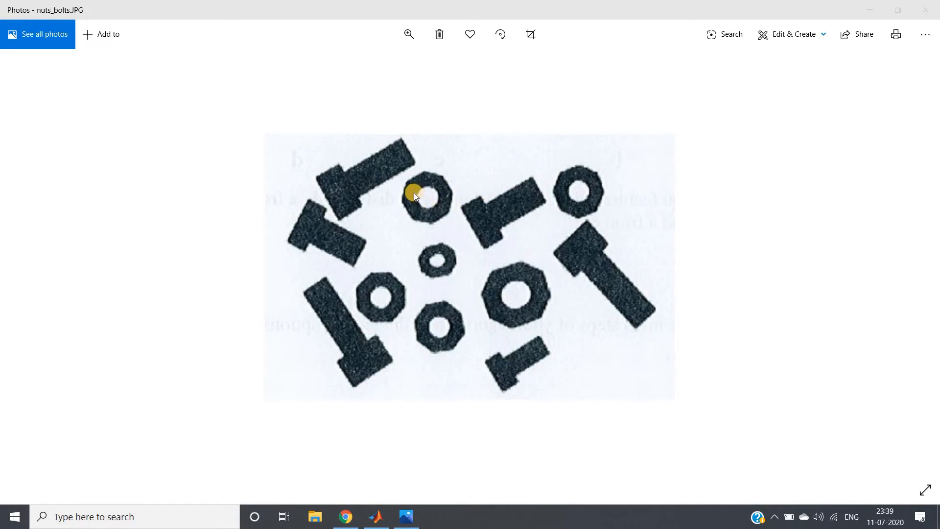
{"action": "mouse_move", "coordinate": [427, 220]}
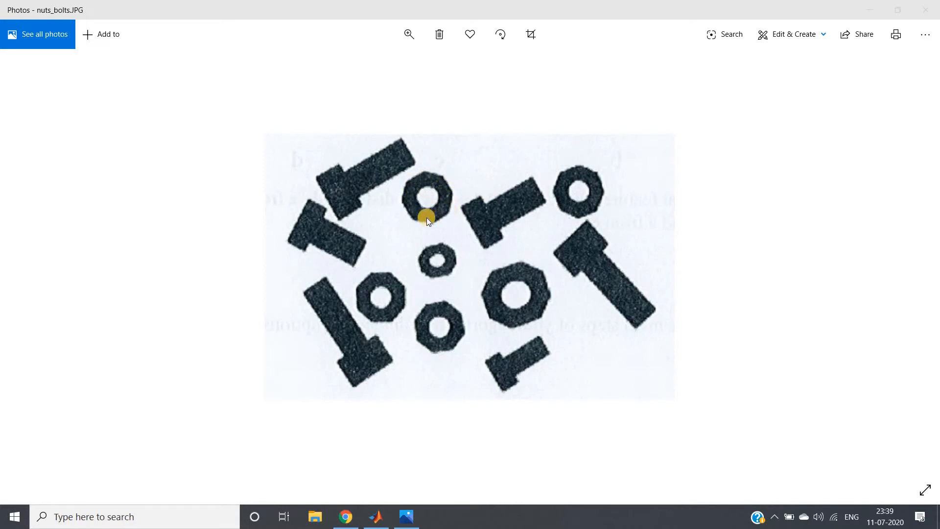
{"action": "mouse_move", "coordinate": [429, 214]}
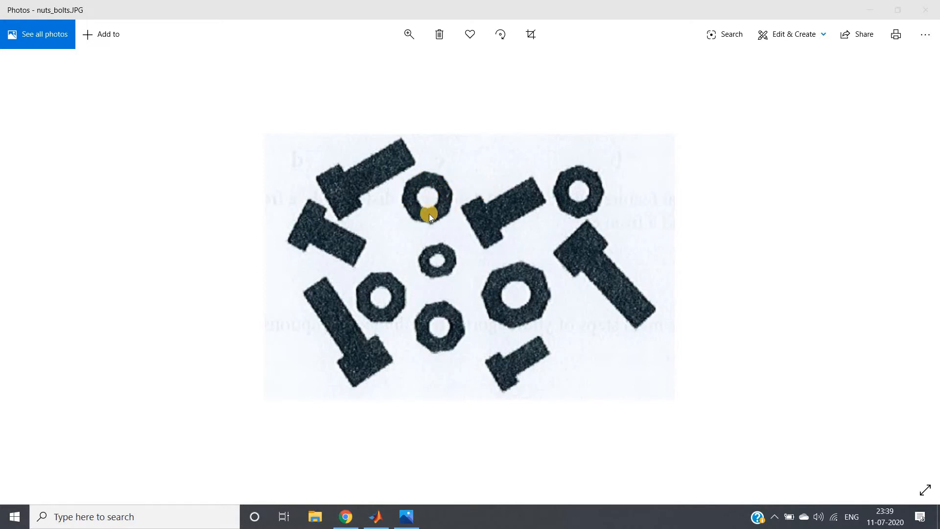
{"action": "mouse_move", "coordinate": [437, 182]}
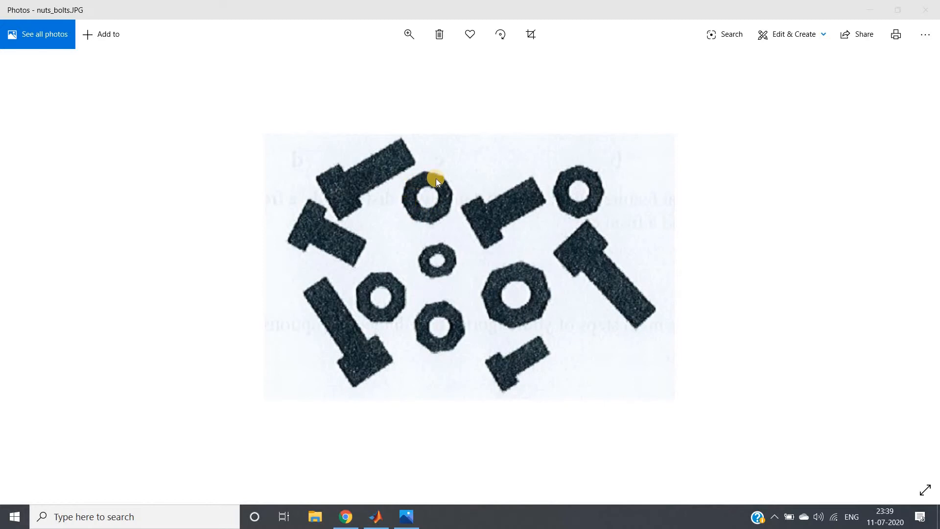
{"action": "mouse_move", "coordinate": [437, 196]}
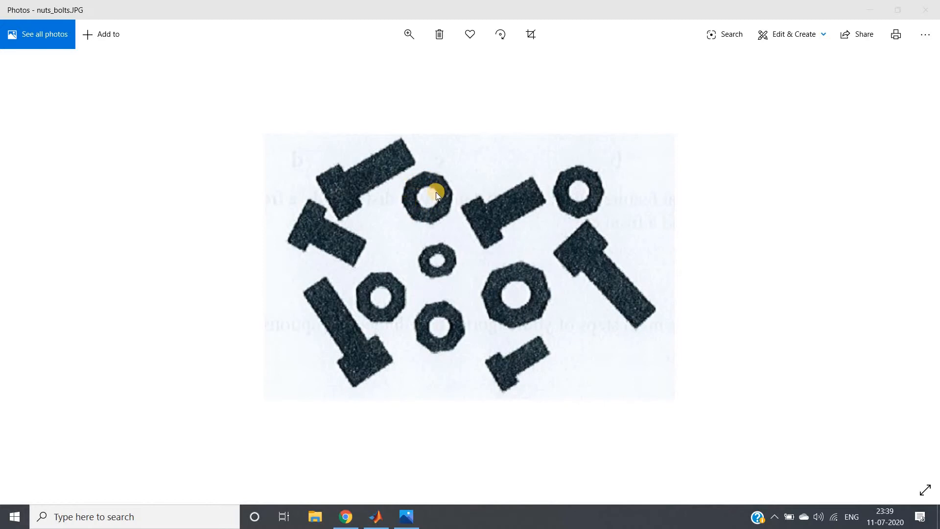
{"action": "mouse_move", "coordinate": [431, 201]}
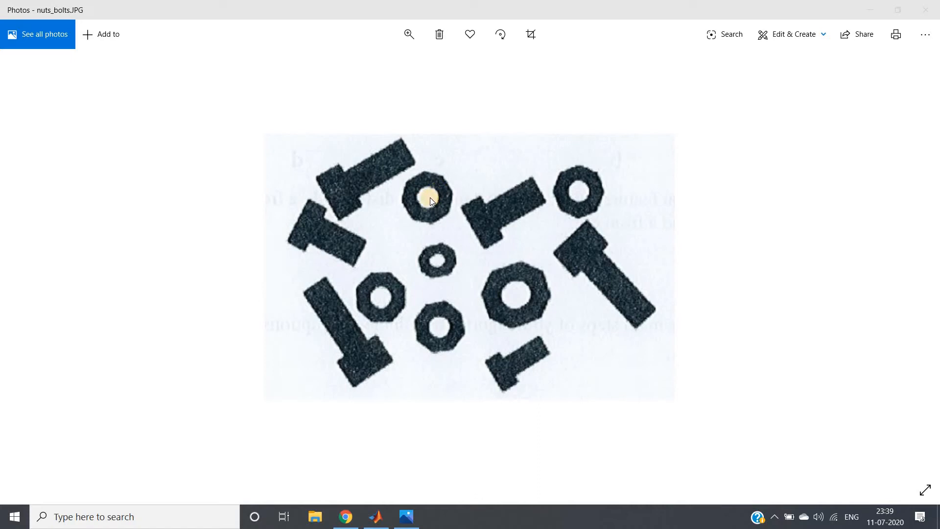
{"action": "mouse_move", "coordinate": [389, 182]}
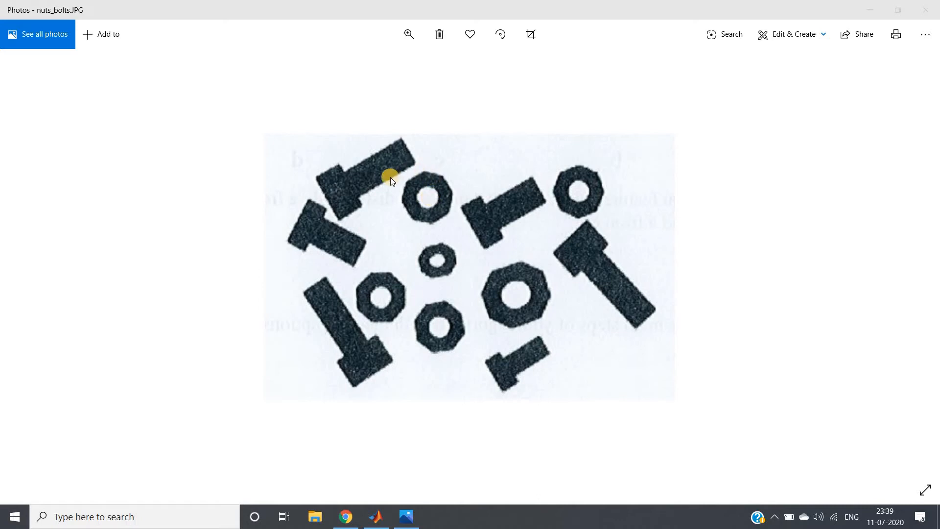
{"action": "mouse_move", "coordinate": [446, 239]}
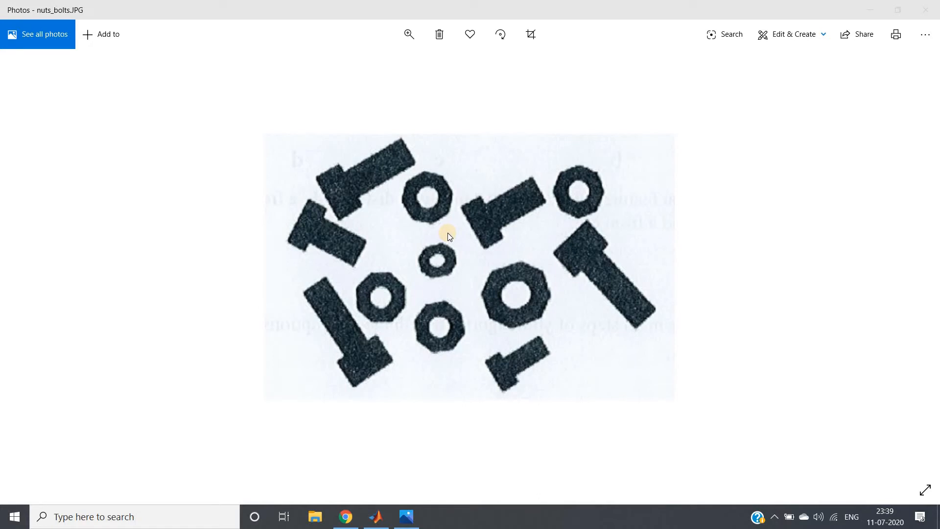
{"action": "mouse_move", "coordinate": [364, 253]}
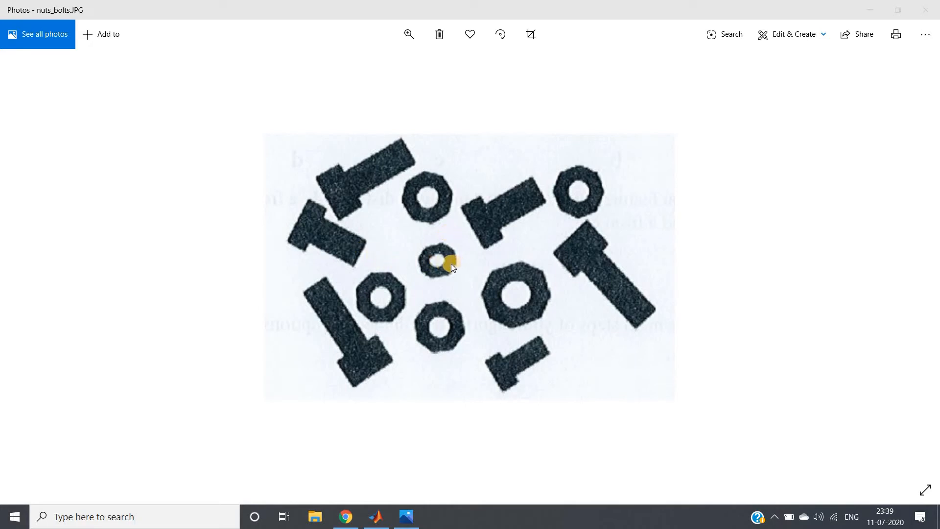
{"action": "mouse_move", "coordinate": [347, 239]}
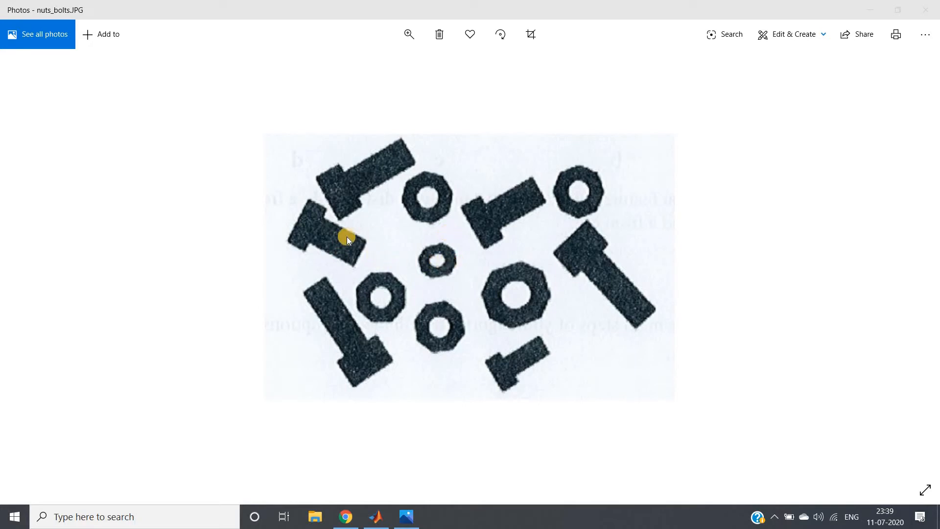
{"action": "mouse_move", "coordinate": [449, 306]}
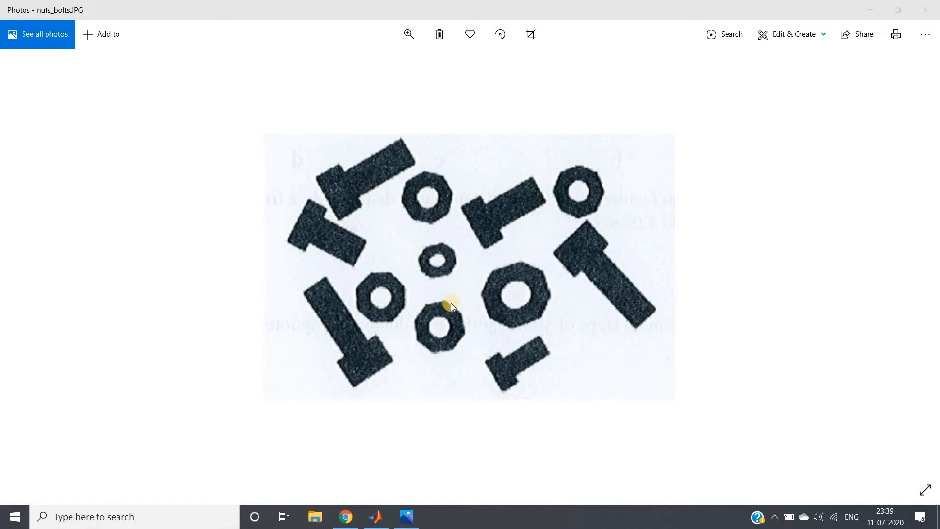
{"action": "mouse_move", "coordinate": [401, 294]}
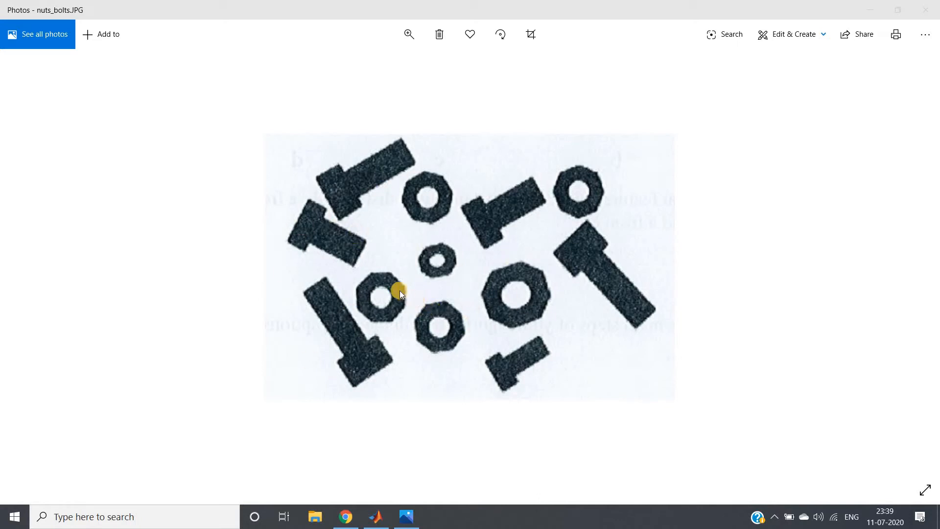
{"action": "mouse_move", "coordinate": [384, 276]}
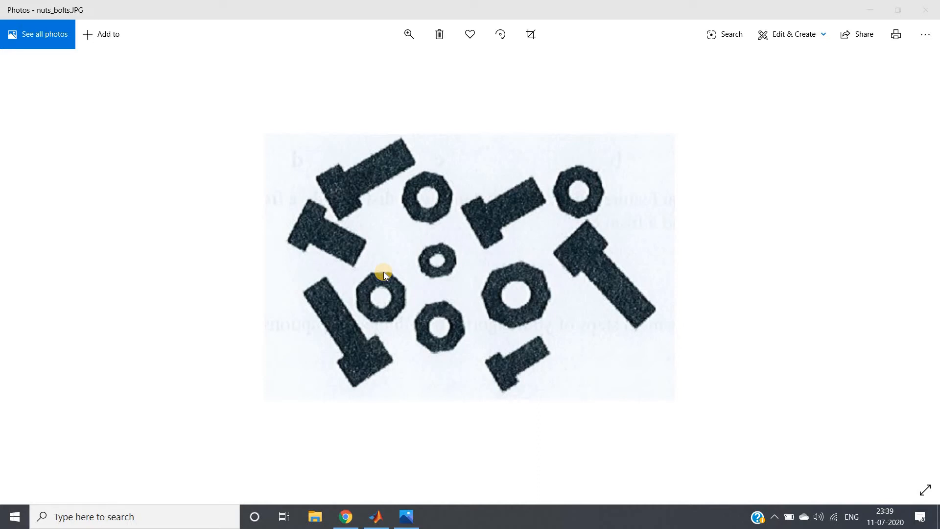
{"action": "mouse_move", "coordinate": [520, 302]}
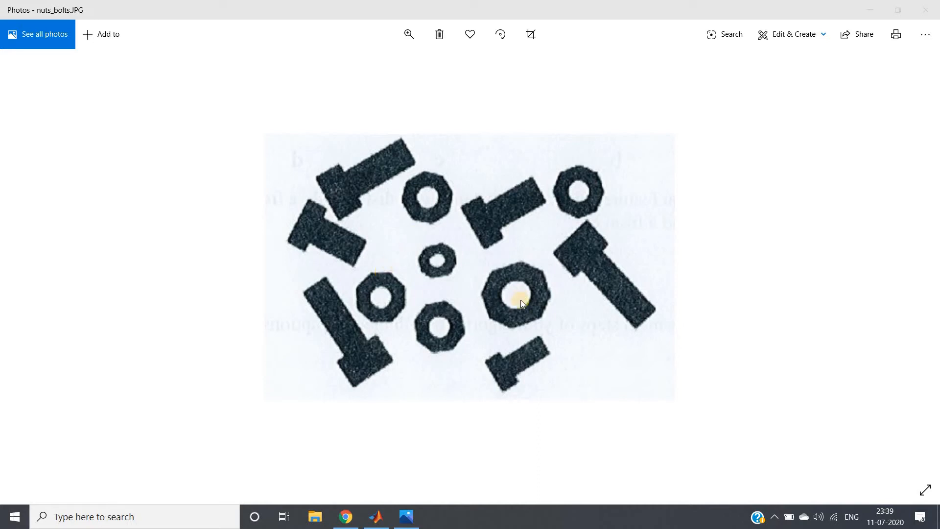
{"action": "mouse_move", "coordinate": [321, 402]}
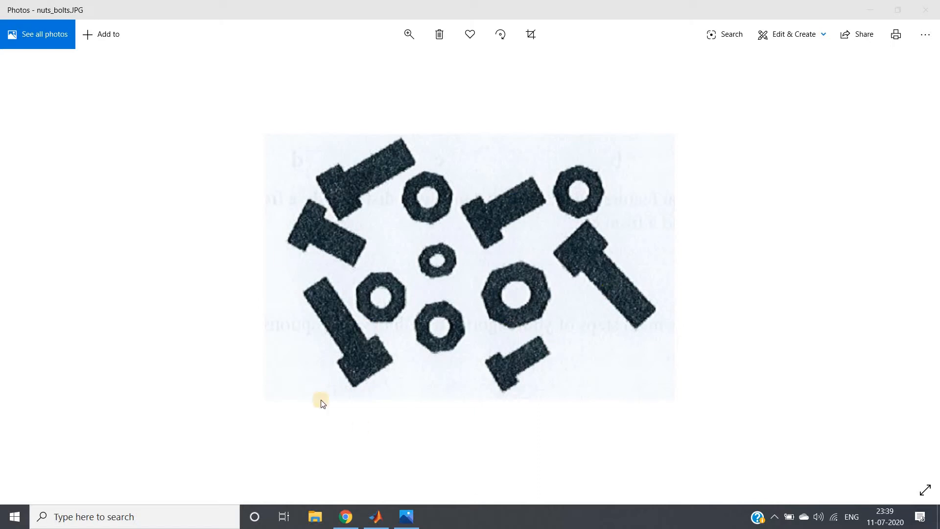
{"action": "mouse_move", "coordinate": [584, 270]}
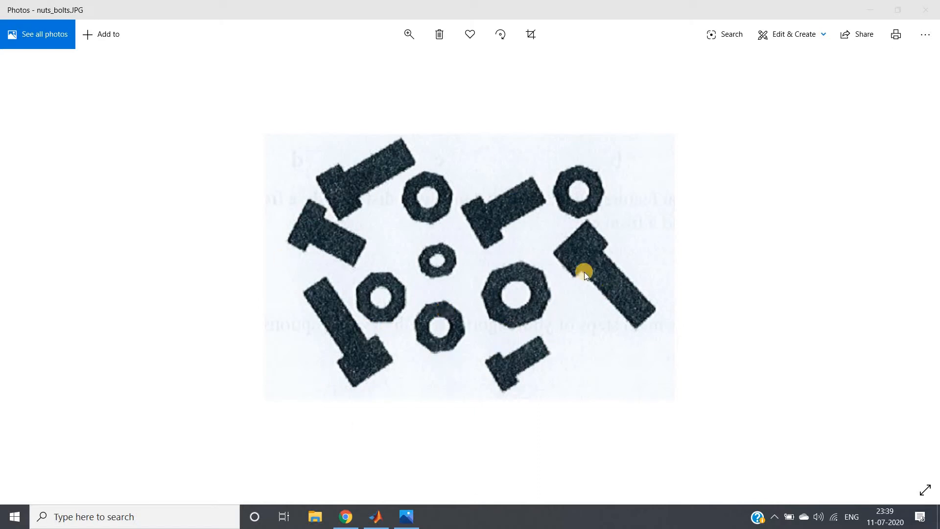
{"action": "mouse_move", "coordinate": [512, 258]}
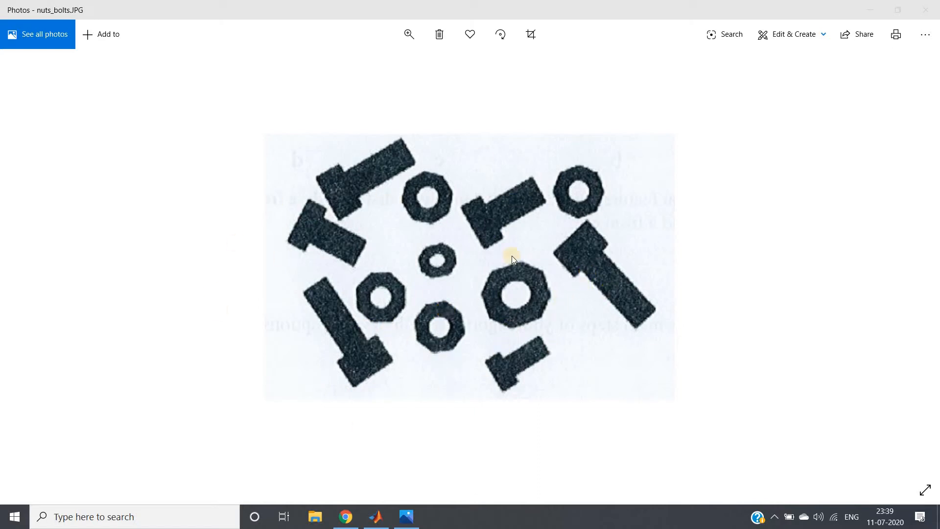
{"action": "mouse_move", "coordinate": [522, 273]}
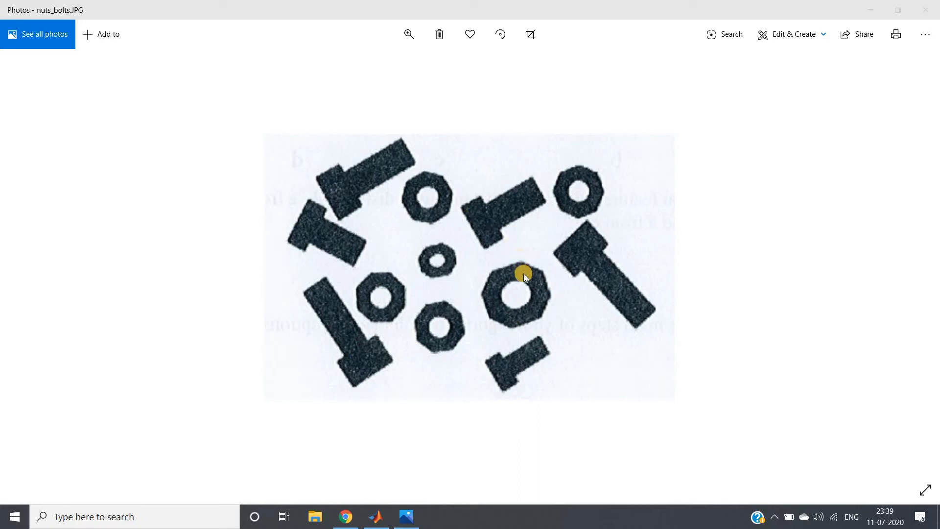
{"action": "mouse_move", "coordinate": [332, 243]}
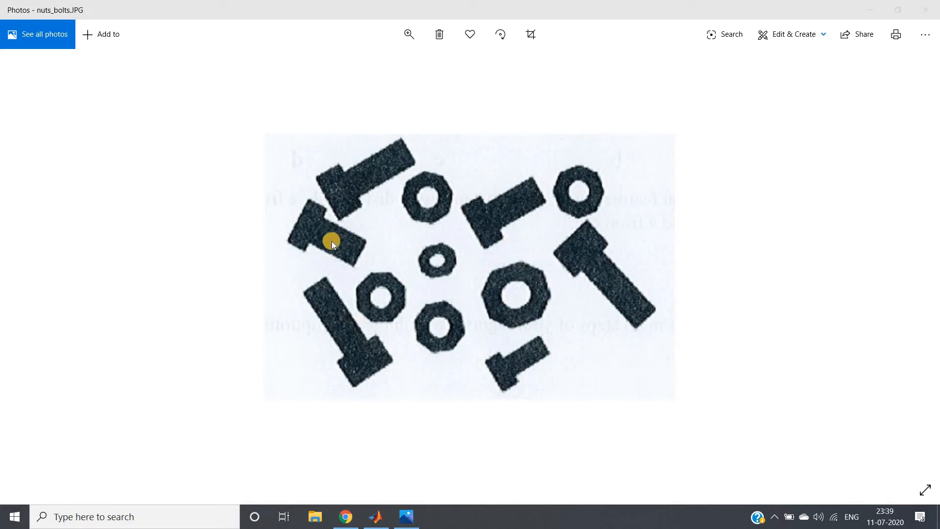
{"action": "mouse_move", "coordinate": [434, 256]}
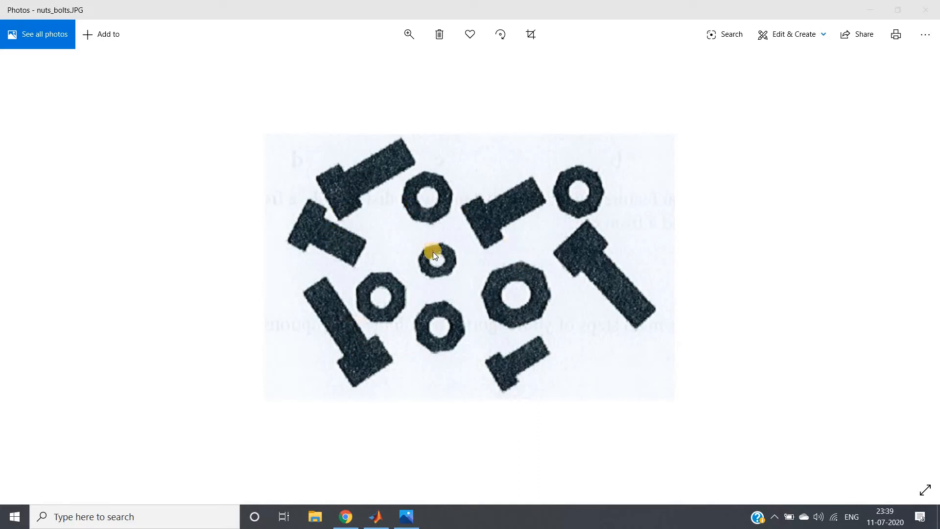
{"action": "mouse_move", "coordinate": [497, 299]}
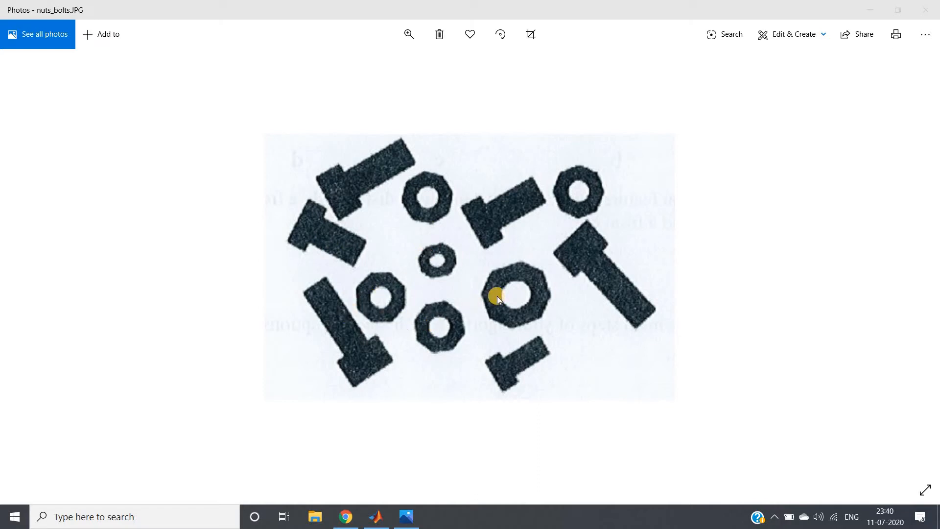
{"action": "mouse_move", "coordinate": [511, 351]}
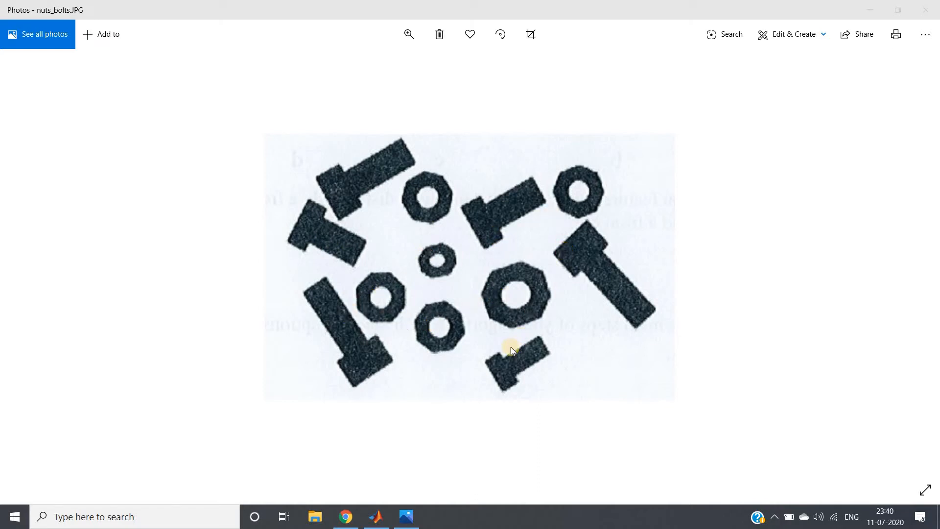
{"action": "mouse_move", "coordinate": [457, 264]}
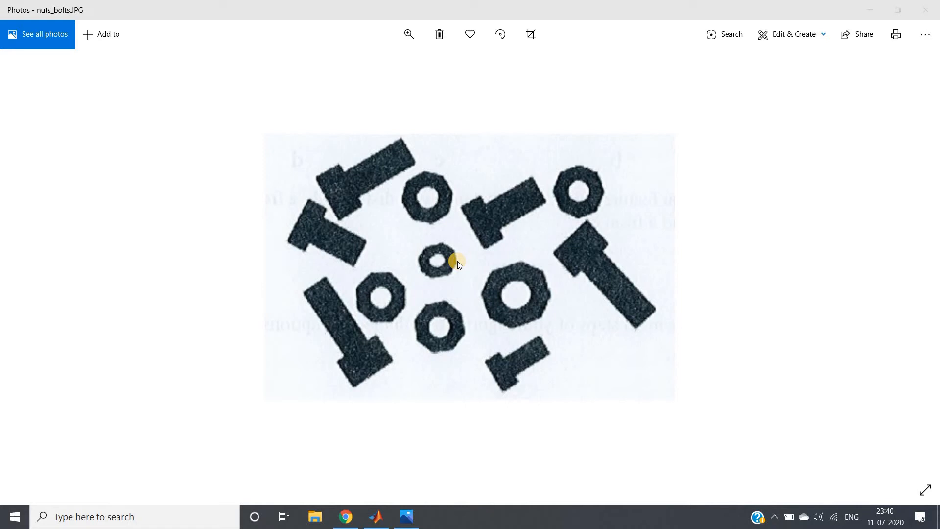
{"action": "mouse_move", "coordinate": [506, 324]}
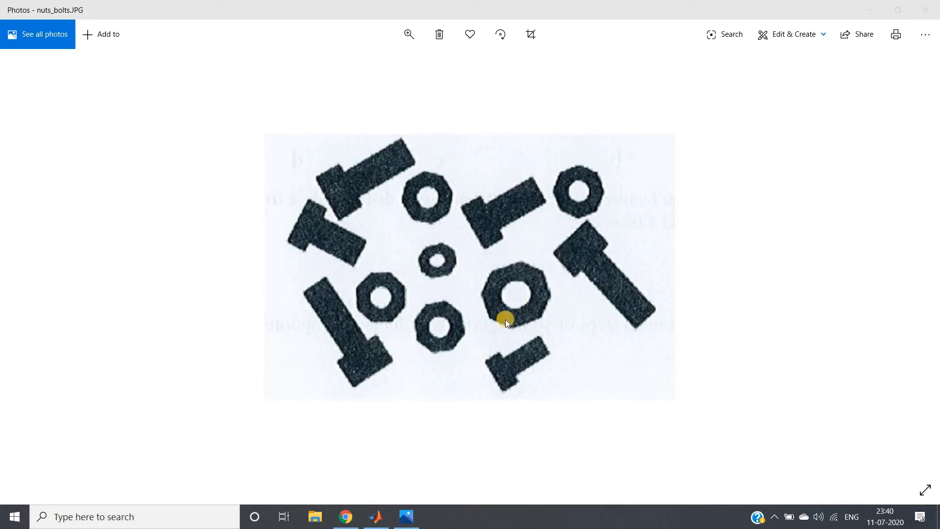
{"action": "mouse_move", "coordinate": [389, 297]}
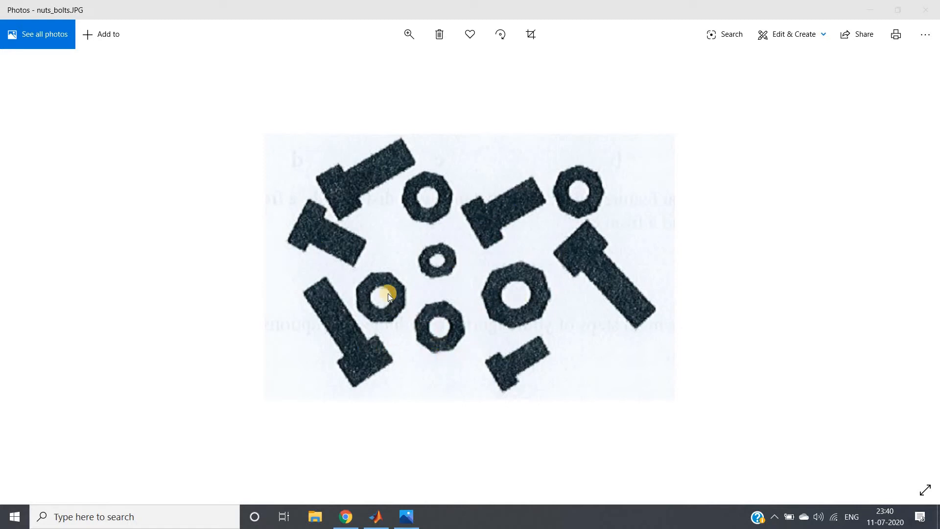
{"action": "mouse_move", "coordinate": [476, 303]}
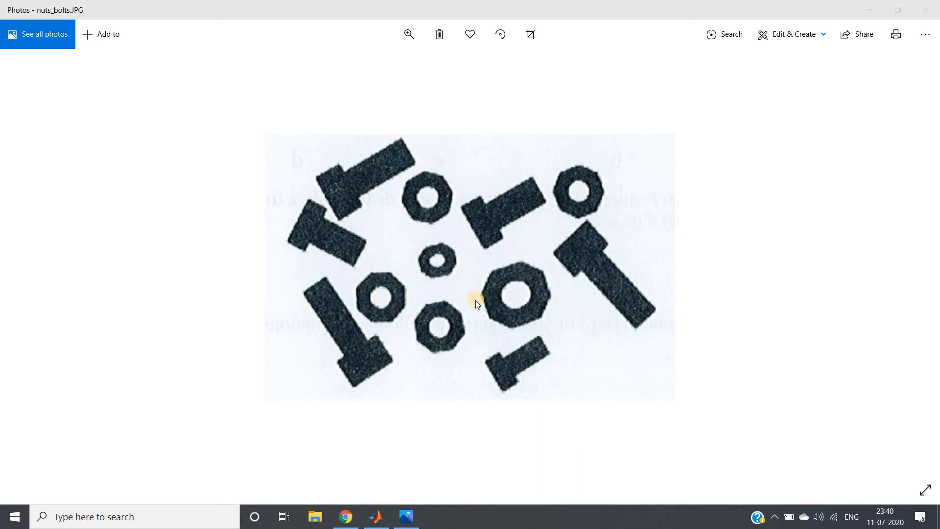
{"action": "mouse_move", "coordinate": [383, 300]}
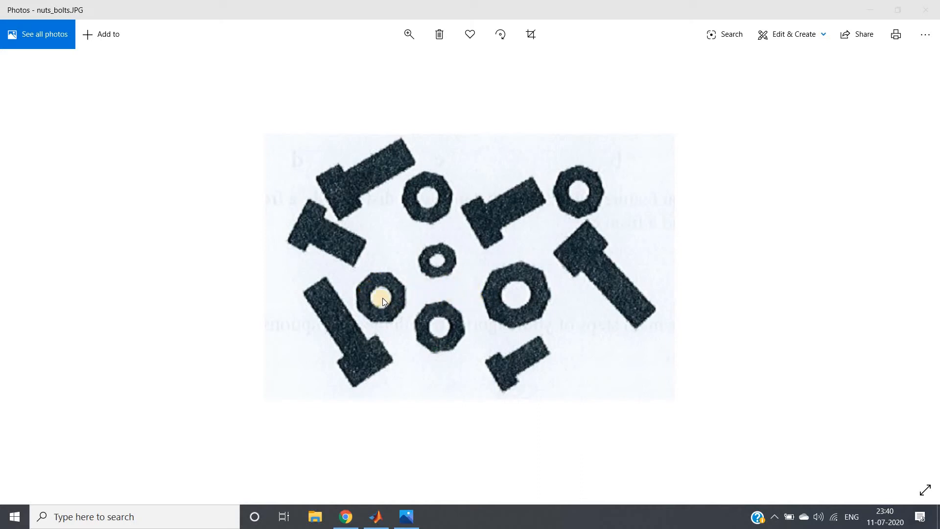
{"action": "mouse_move", "coordinate": [401, 282]}
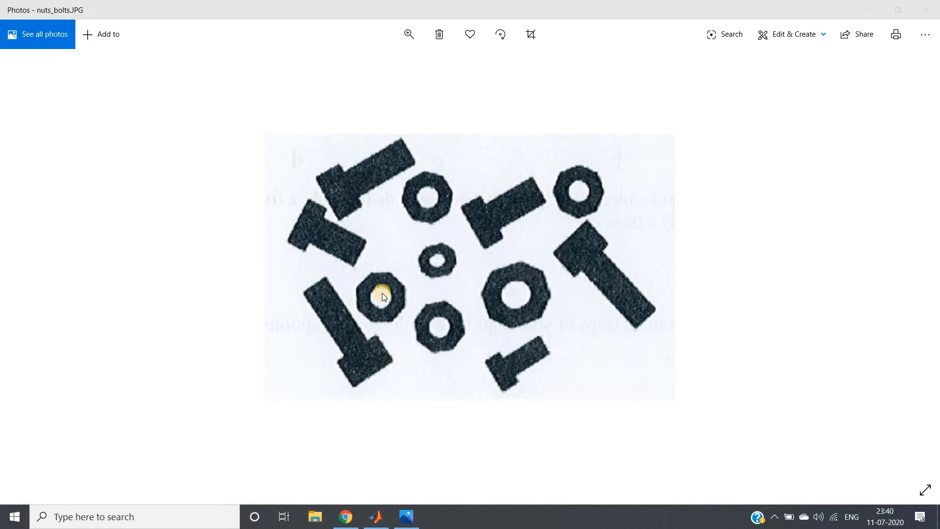
{"action": "mouse_move", "coordinate": [350, 187]}
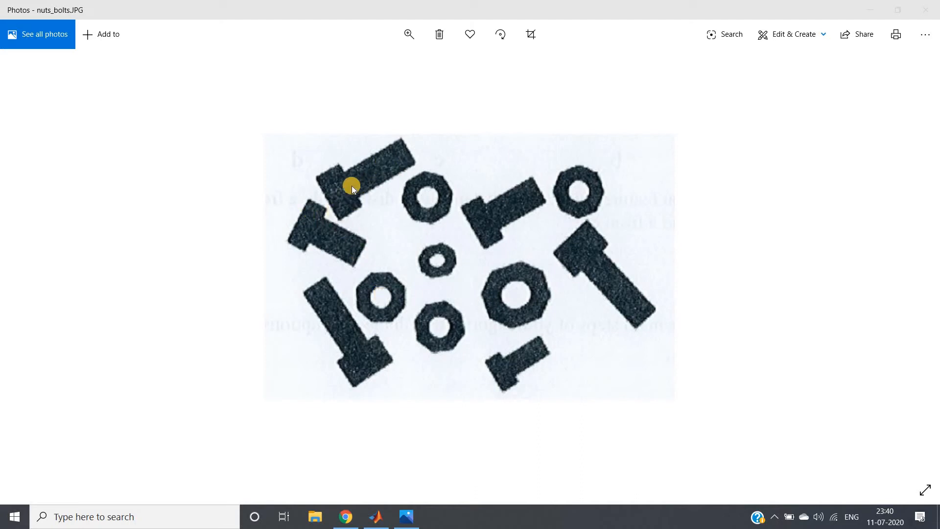
{"action": "mouse_move", "coordinate": [390, 188]}
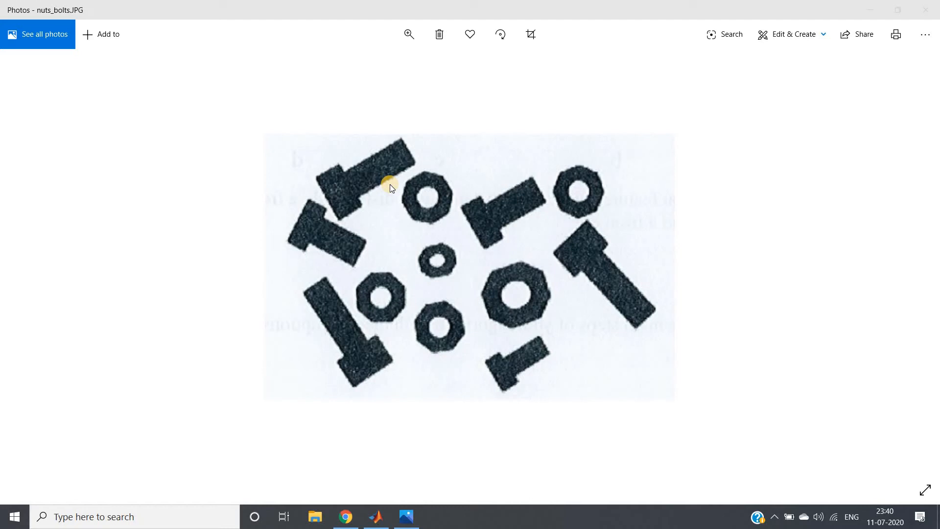
{"action": "mouse_move", "coordinate": [362, 177]}
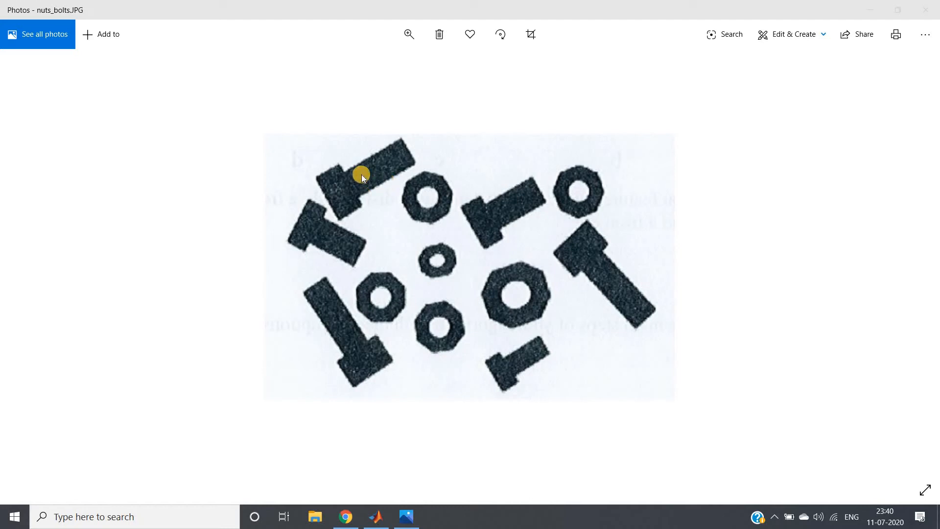
{"action": "mouse_move", "coordinate": [339, 183]}
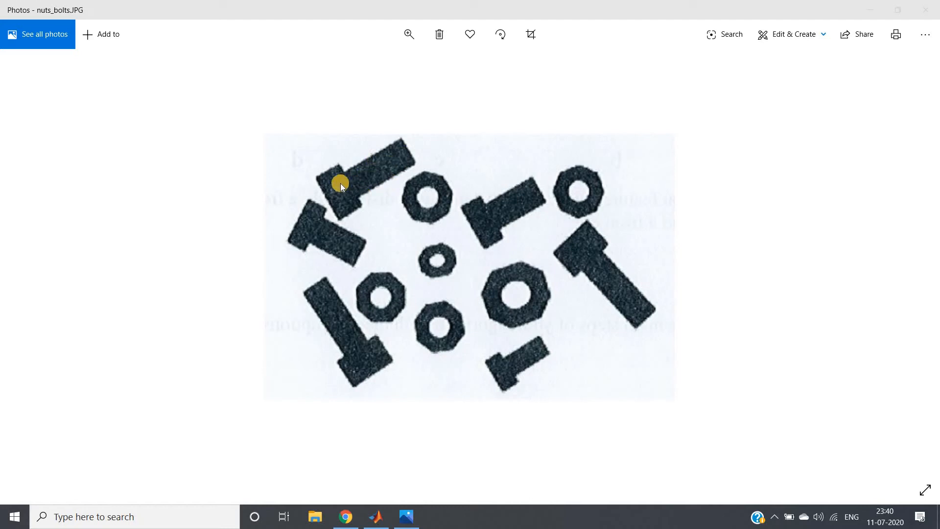
{"action": "mouse_move", "coordinate": [366, 181]}
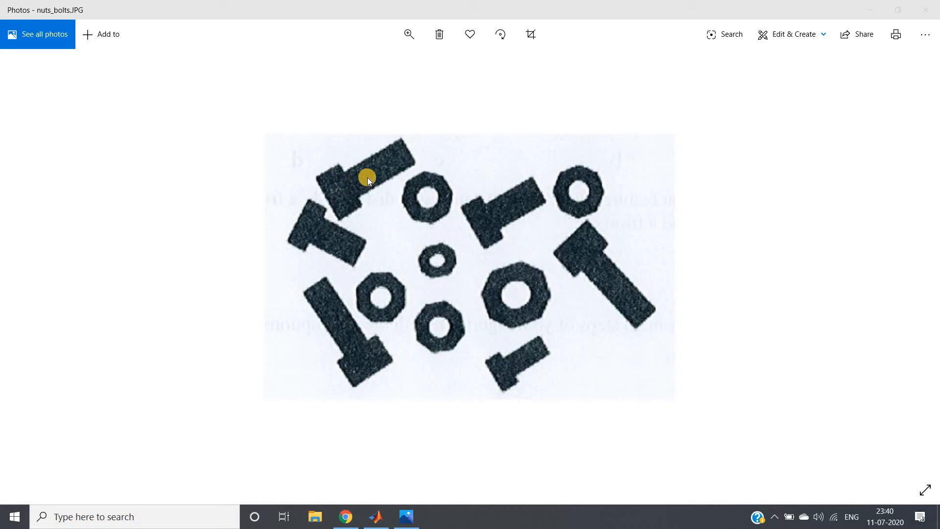
{"action": "mouse_move", "coordinate": [406, 209]}
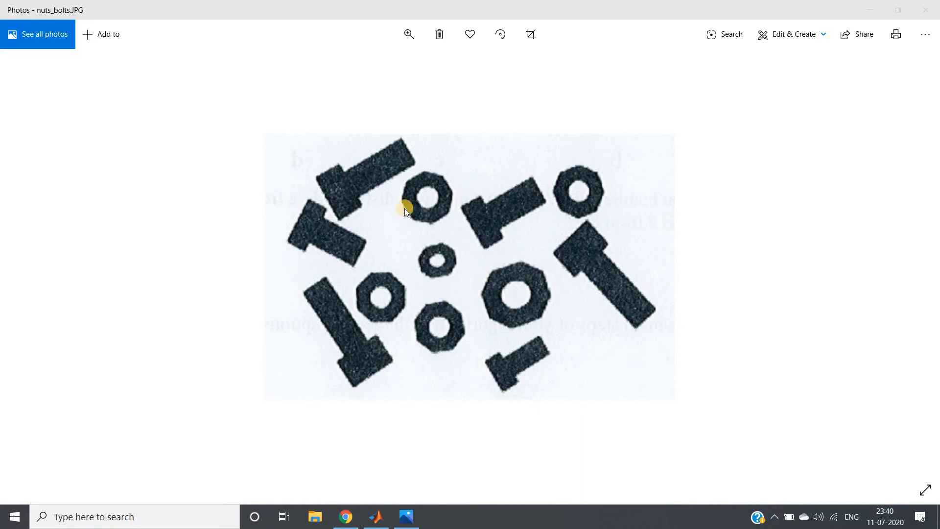
{"action": "mouse_move", "coordinate": [526, 207]}
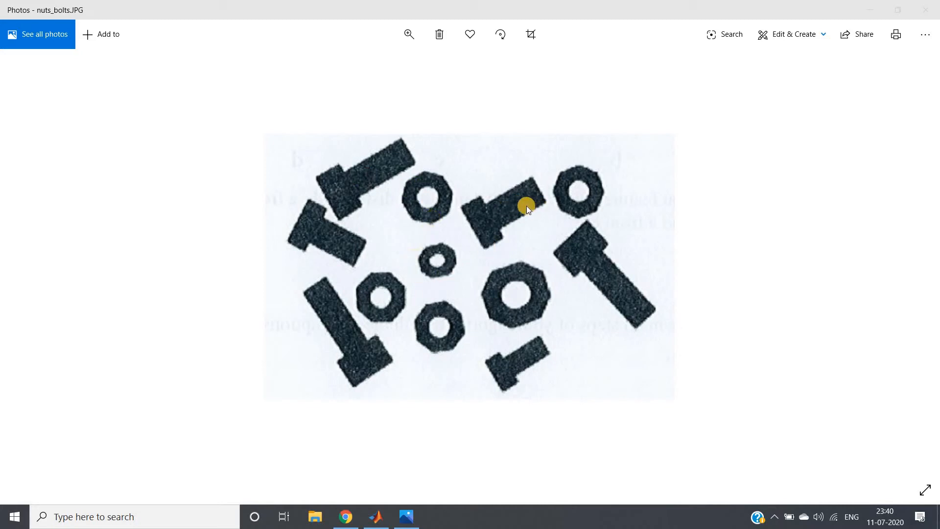
{"action": "mouse_move", "coordinate": [398, 324]}
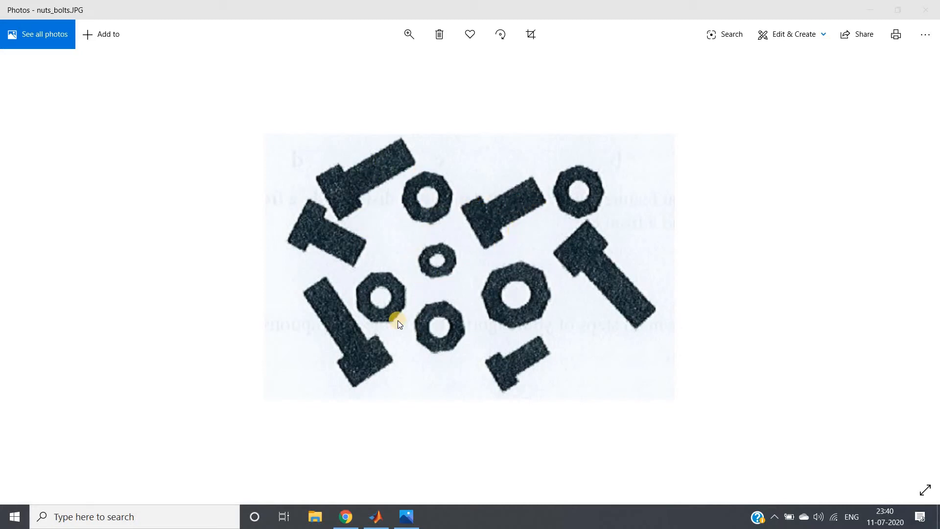
{"action": "mouse_move", "coordinate": [389, 316]}
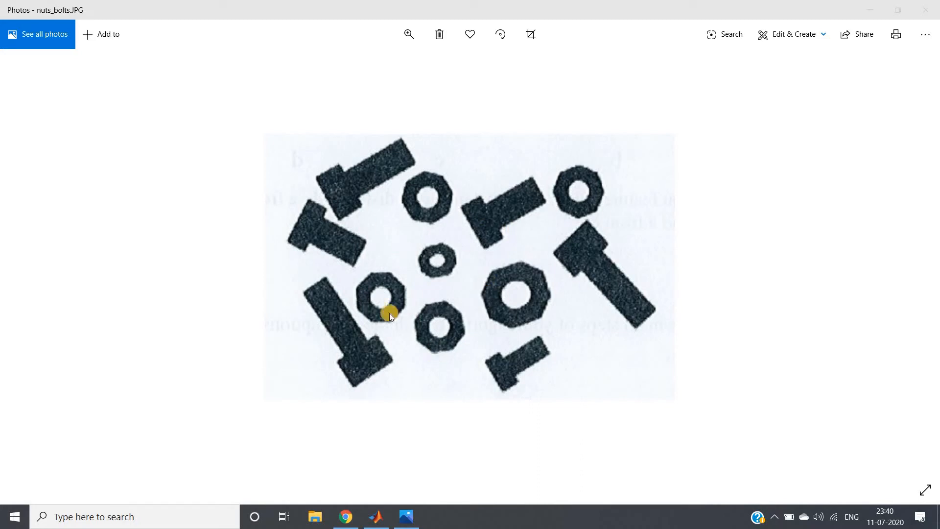
{"action": "mouse_move", "coordinate": [496, 215]}
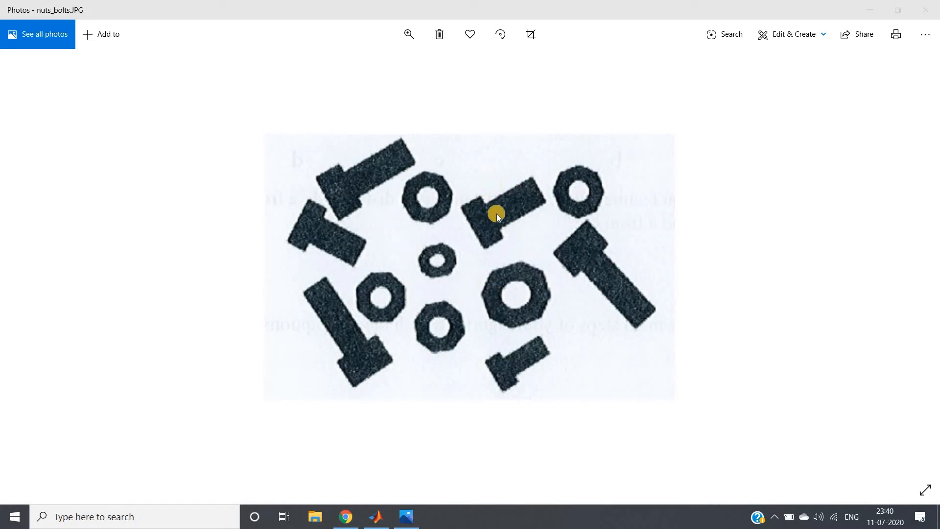
{"action": "mouse_move", "coordinate": [498, 167]}
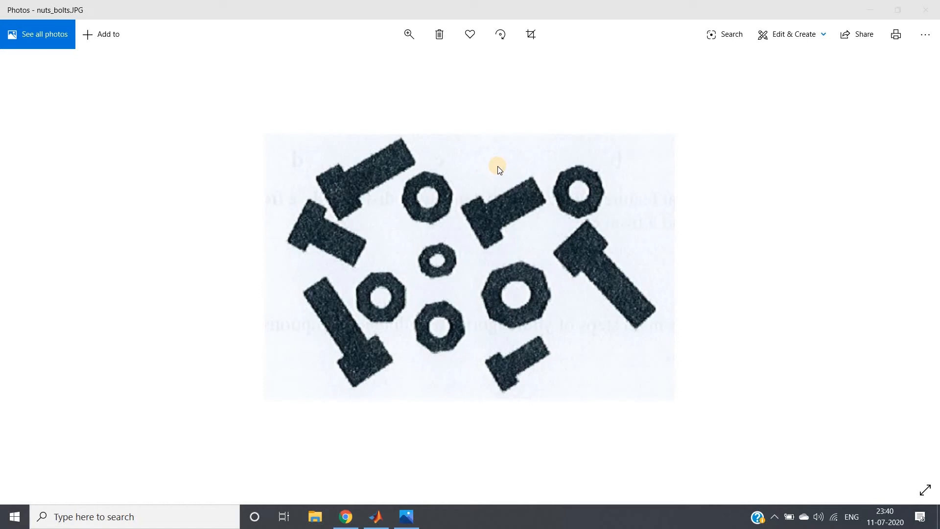
{"action": "mouse_move", "coordinate": [476, 164]}
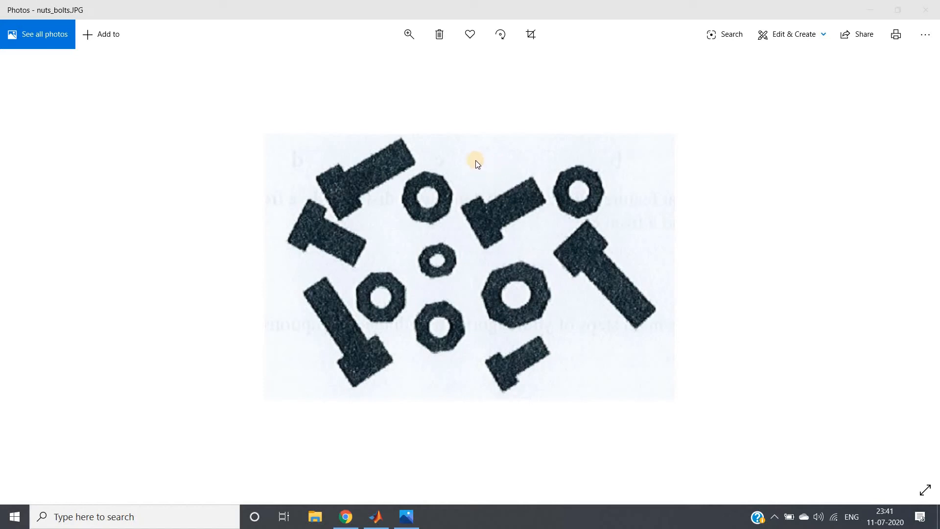
{"action": "mouse_move", "coordinate": [308, 245]}
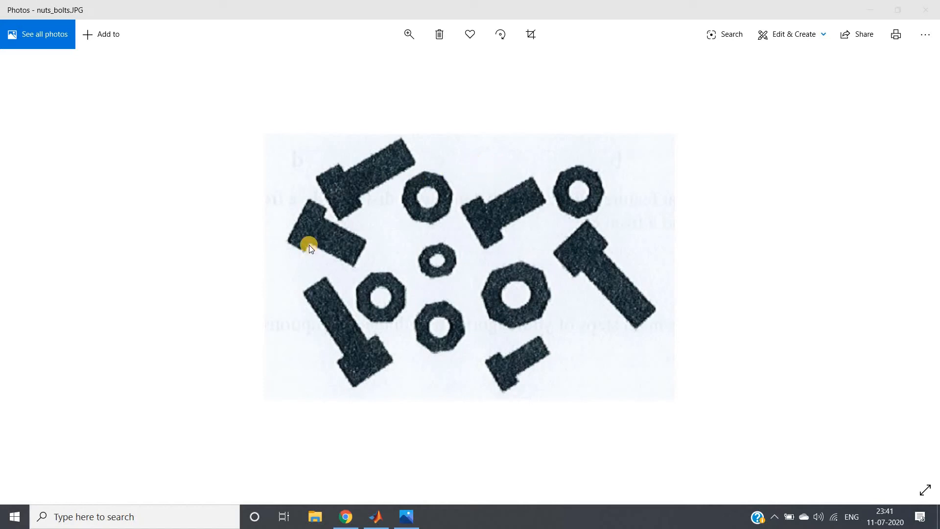
{"action": "mouse_move", "coordinate": [472, 286]}
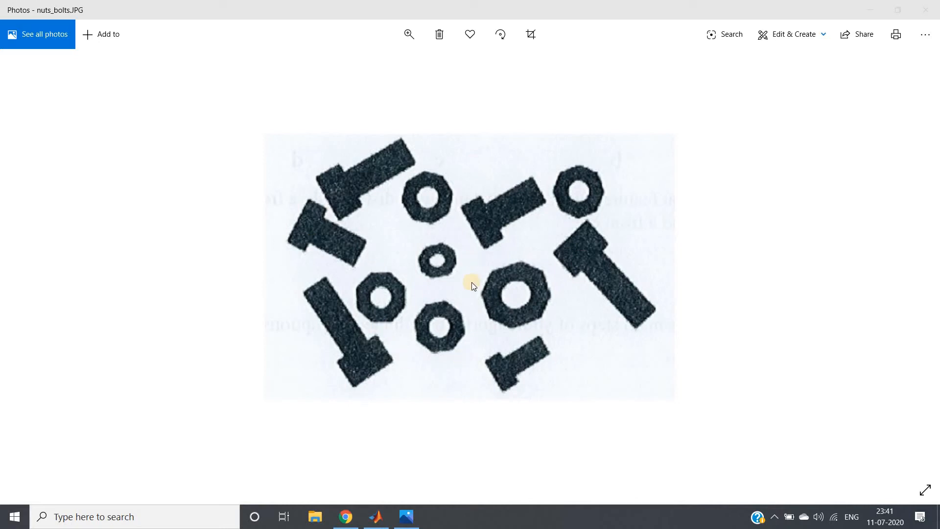
{"action": "mouse_move", "coordinate": [353, 382]}
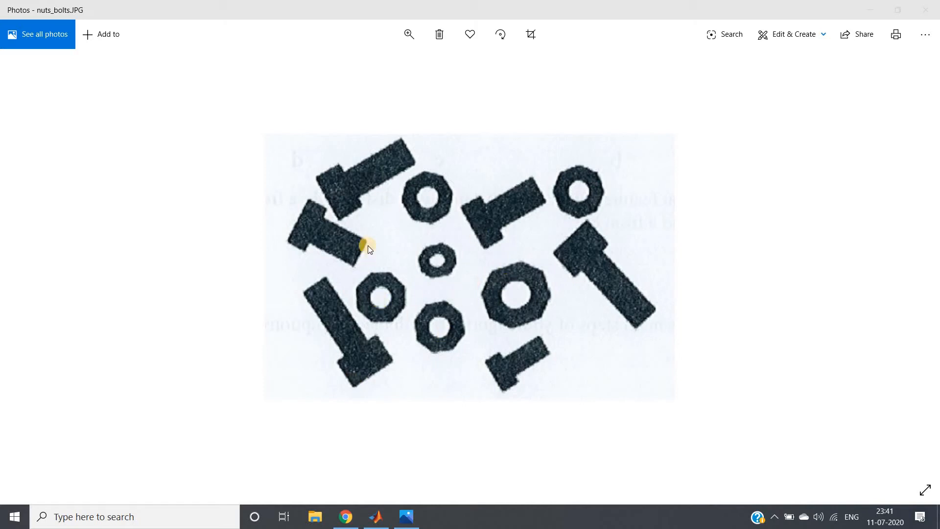
{"action": "mouse_move", "coordinate": [461, 277]}
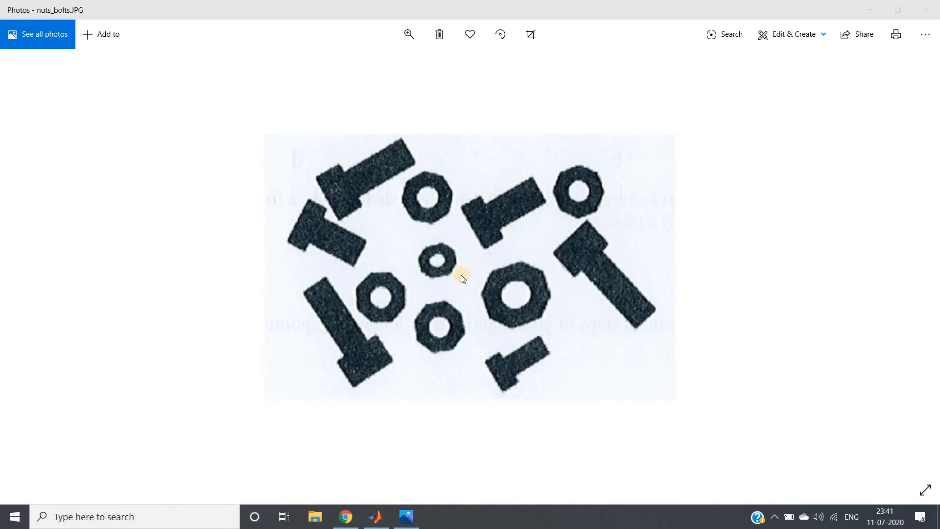
{"action": "mouse_move", "coordinate": [382, 194]}
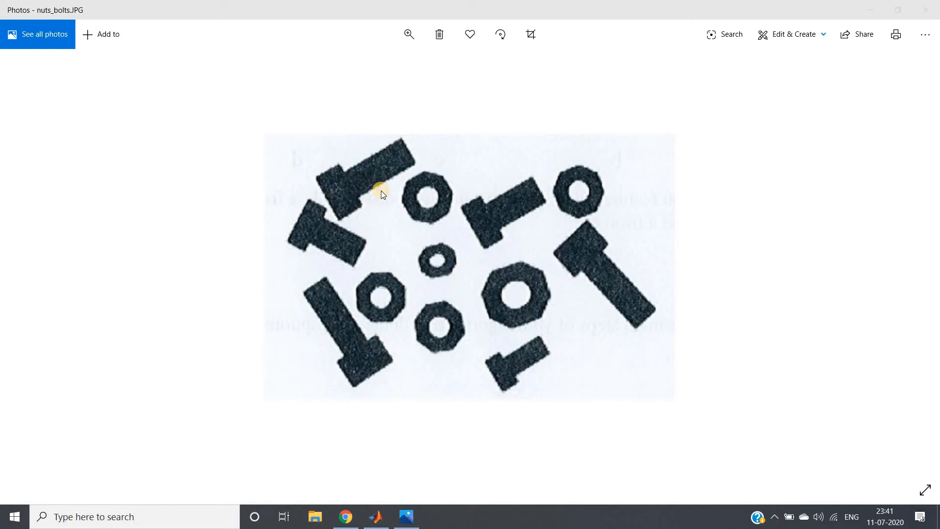
{"action": "mouse_move", "coordinate": [501, 315]}
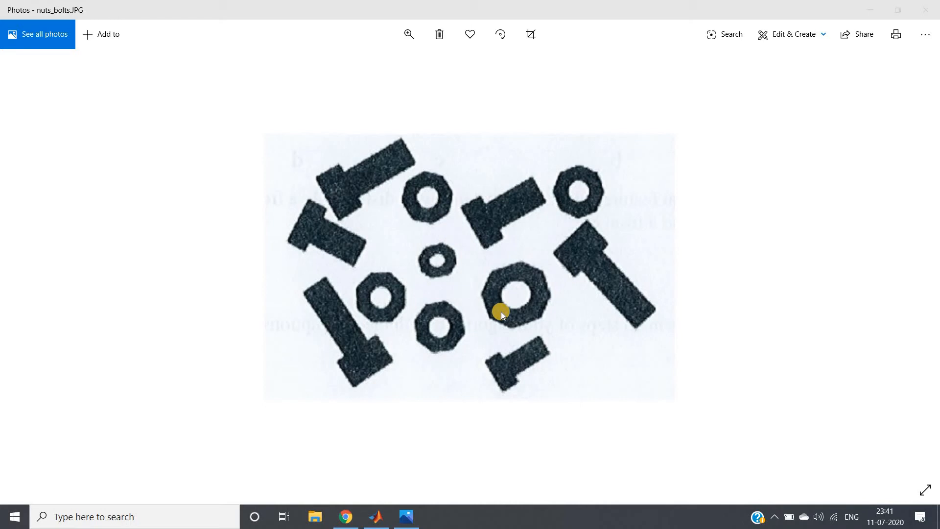
{"action": "mouse_move", "coordinate": [395, 299]}
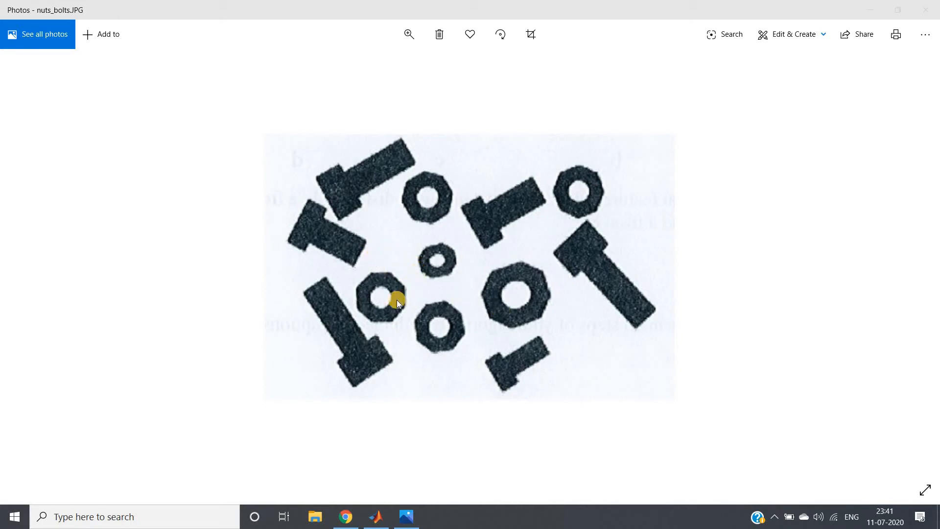
{"action": "mouse_move", "coordinate": [406, 303]}
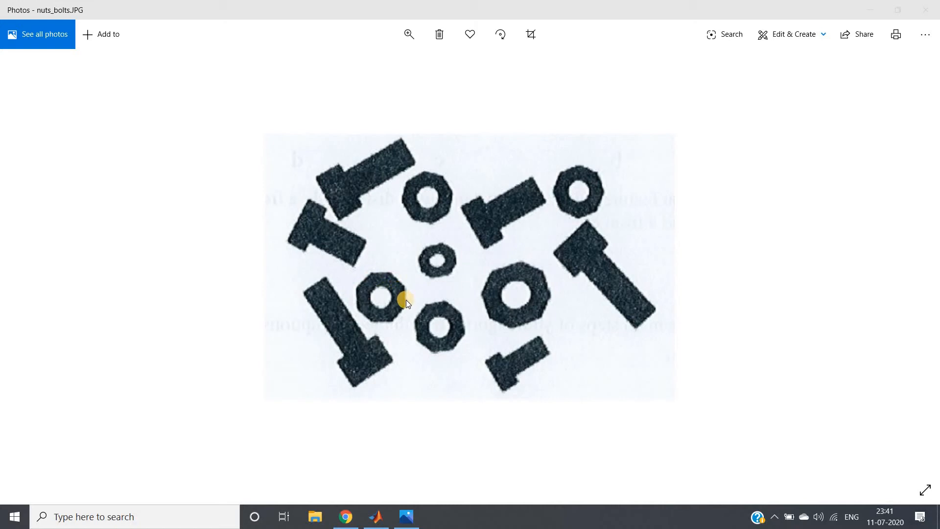
{"action": "mouse_move", "coordinate": [391, 307]}
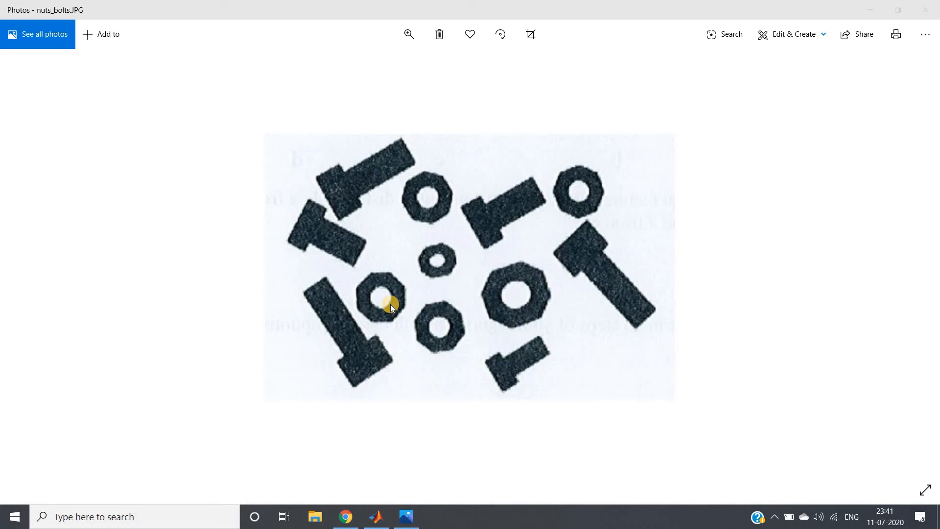
{"action": "mouse_move", "coordinate": [561, 267]}
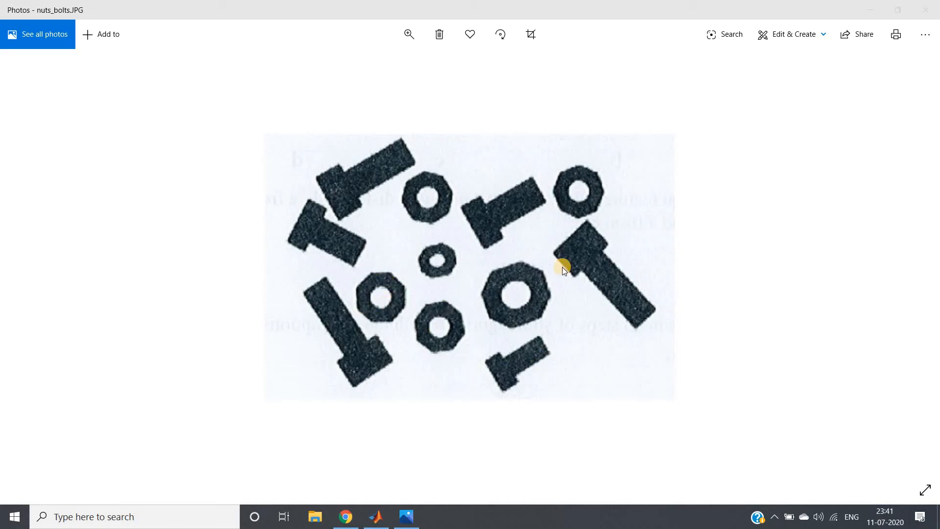
{"action": "mouse_move", "coordinate": [469, 303]}
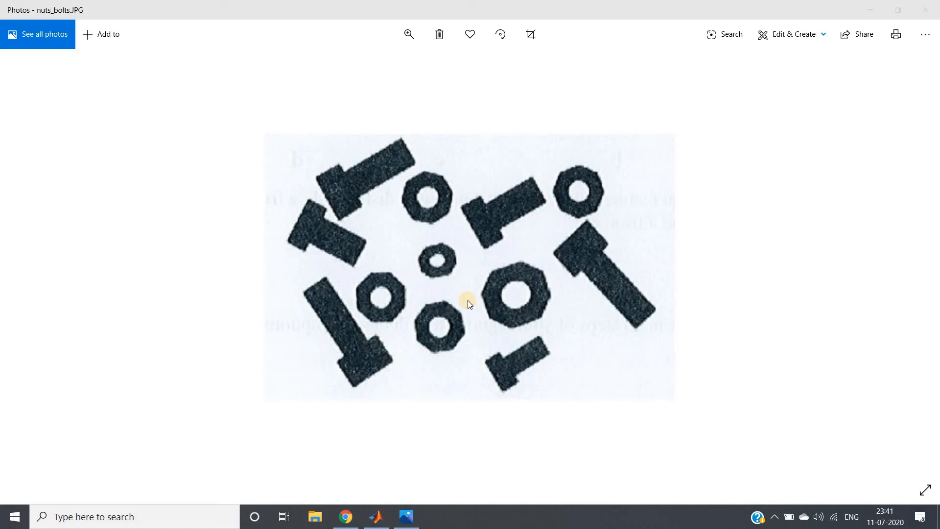
{"action": "mouse_move", "coordinate": [329, 220]}
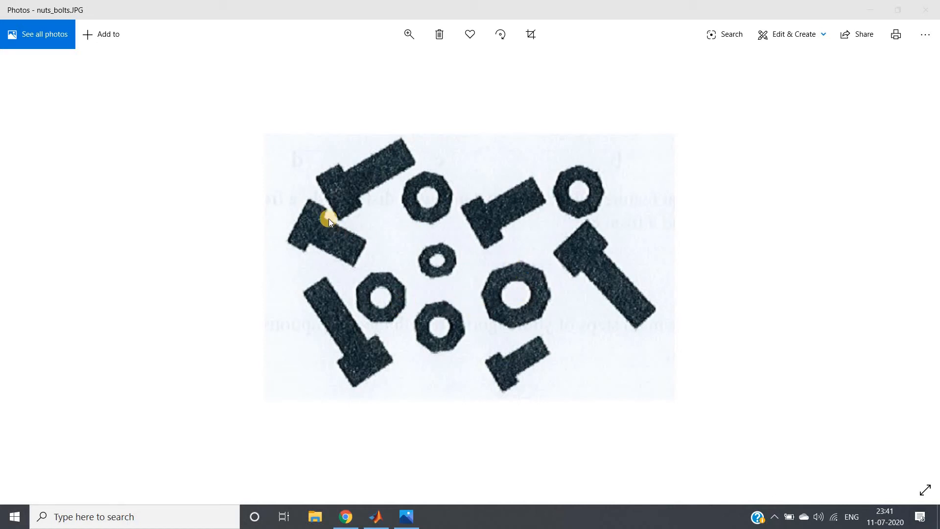
{"action": "mouse_move", "coordinate": [372, 172]}
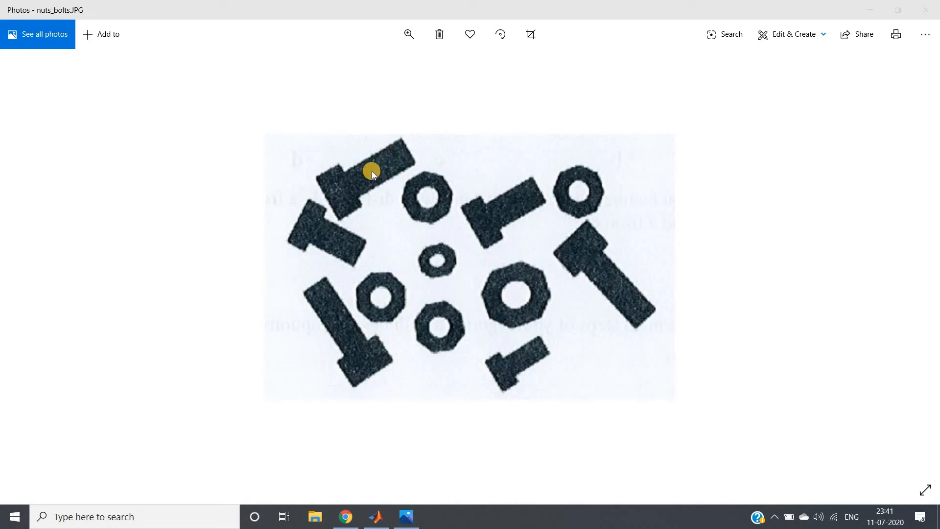
{"action": "mouse_move", "coordinate": [372, 524]}
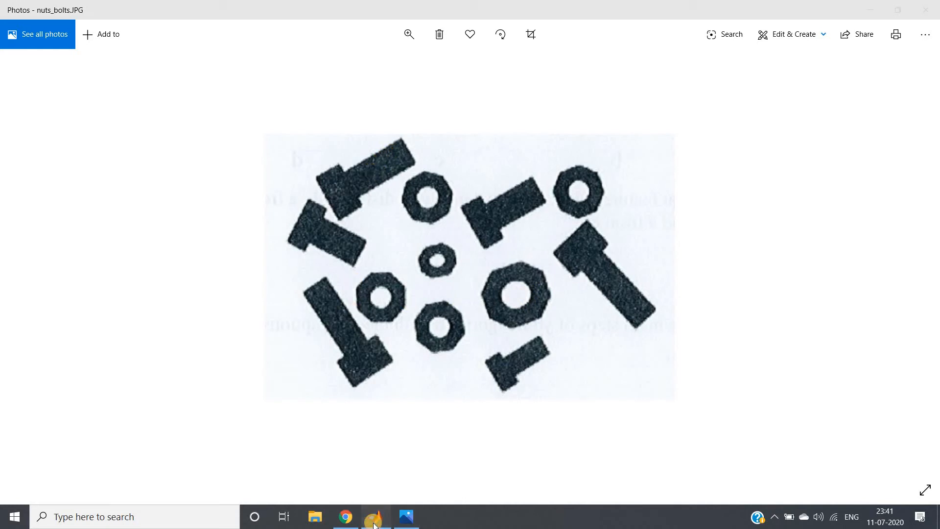
Step: Switch to the MATLAB script and highlight the imbinarize and imread calls on line 5
{"action": "left_click", "coordinate": [375, 516]}
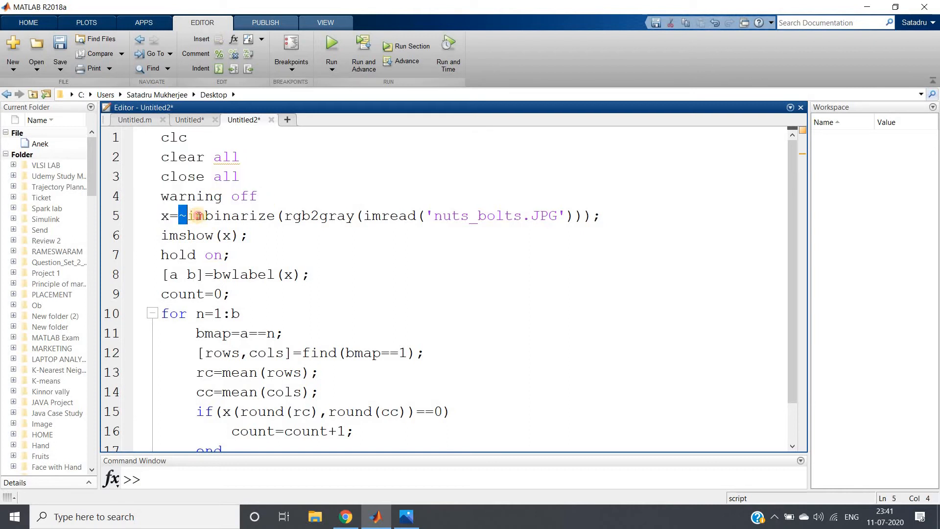
{"action": "double_click", "coordinate": [226, 216]}
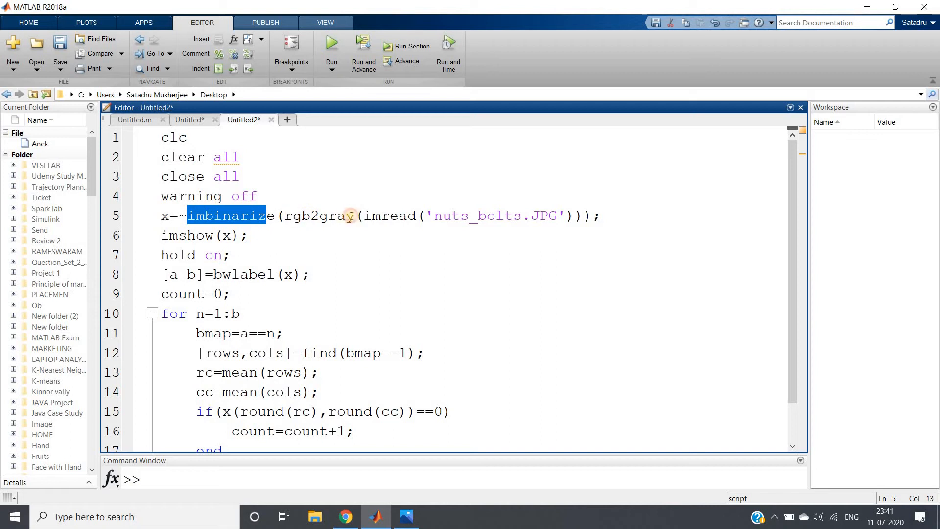
{"action": "double_click", "coordinate": [392, 215]}
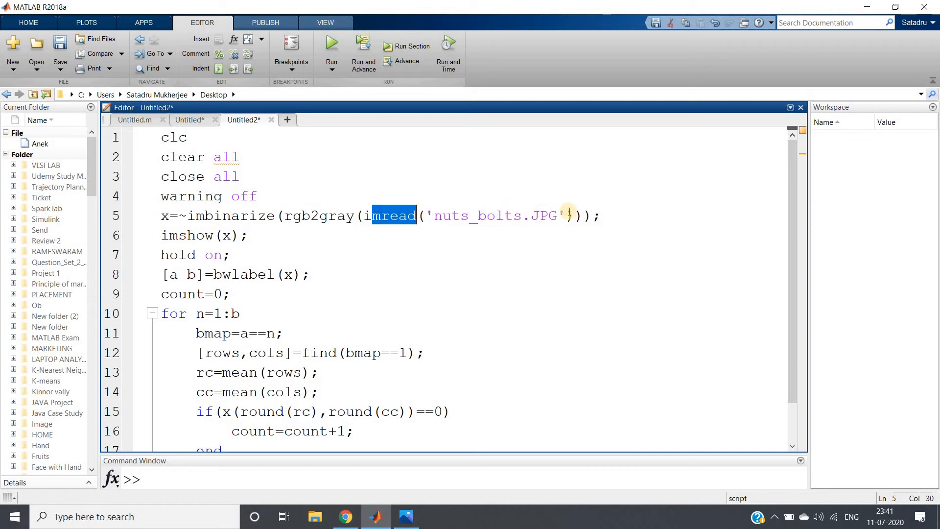
{"action": "mouse_move", "coordinate": [251, 256]}
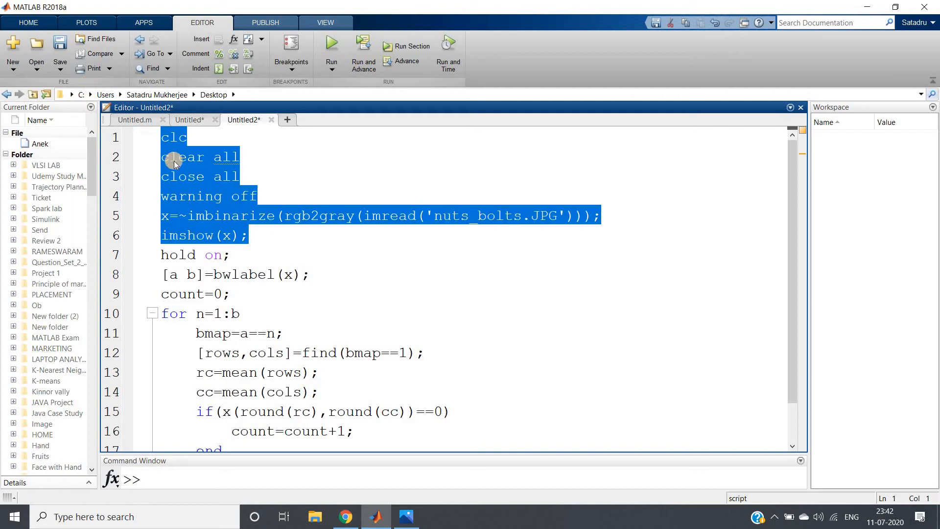
Step: Evaluate lines 1–6 so Figure 1 shows the inverted binary nuts-and-bolts image
{"action": "left_click", "coordinate": [331, 46]}
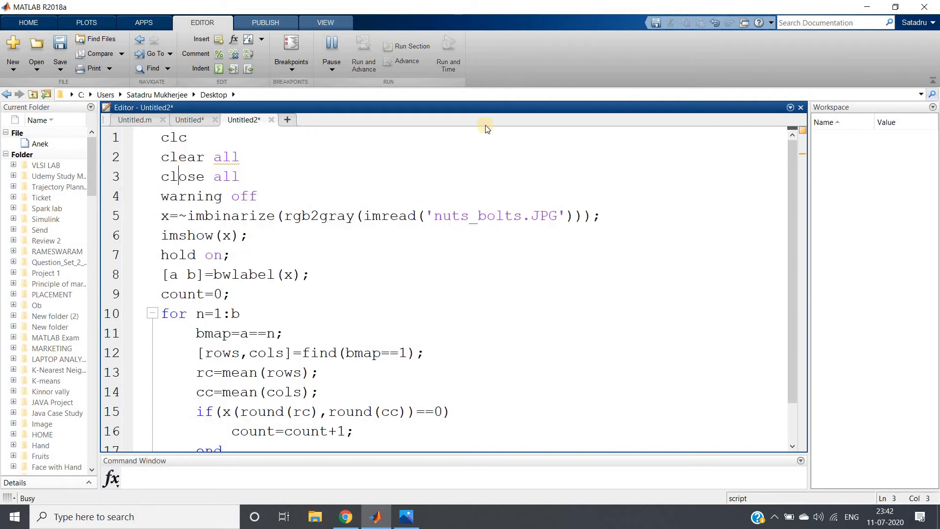
{"action": "left_click", "coordinate": [331, 42]}
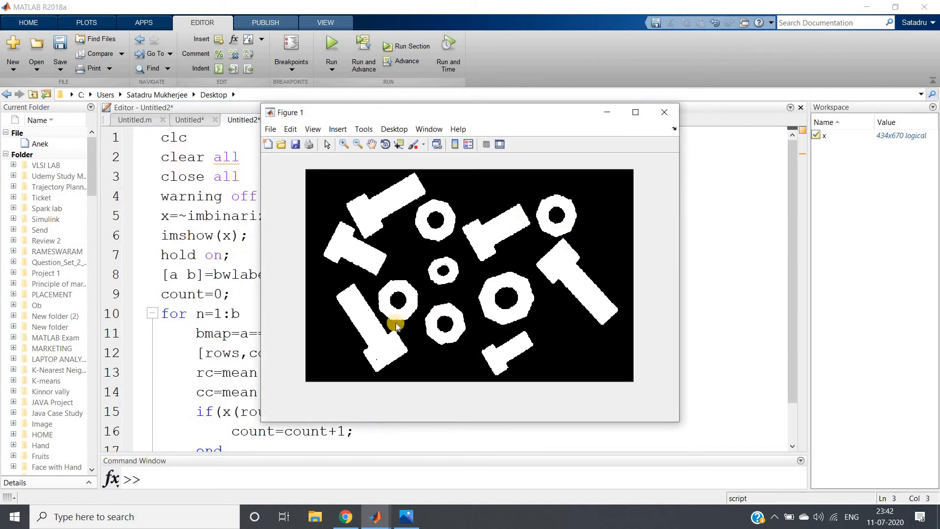
{"action": "mouse_move", "coordinate": [485, 264]}
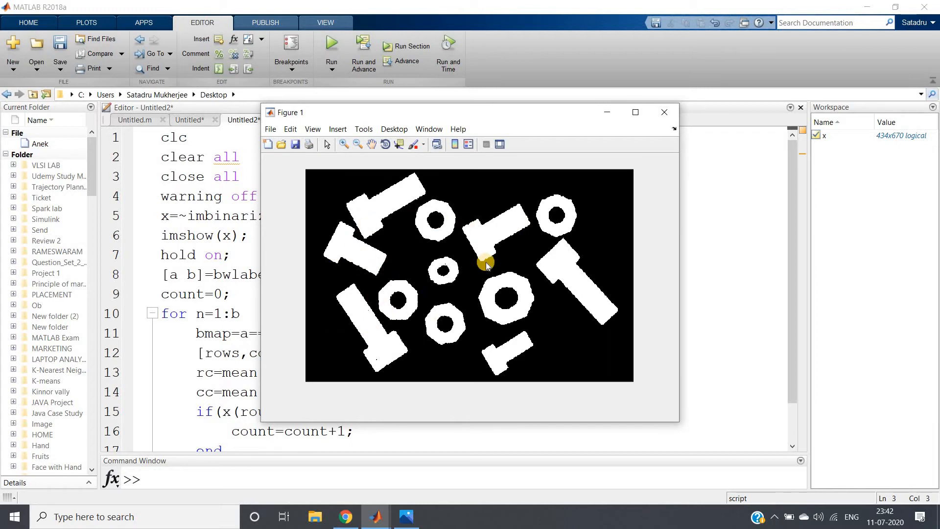
{"action": "mouse_move", "coordinate": [713, 120]}
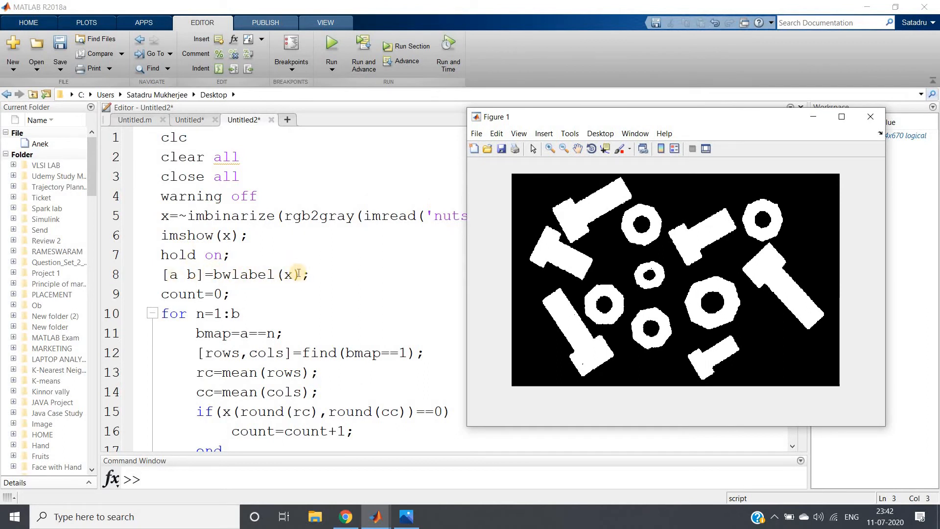
{"action": "mouse_move", "coordinate": [391, 234]}
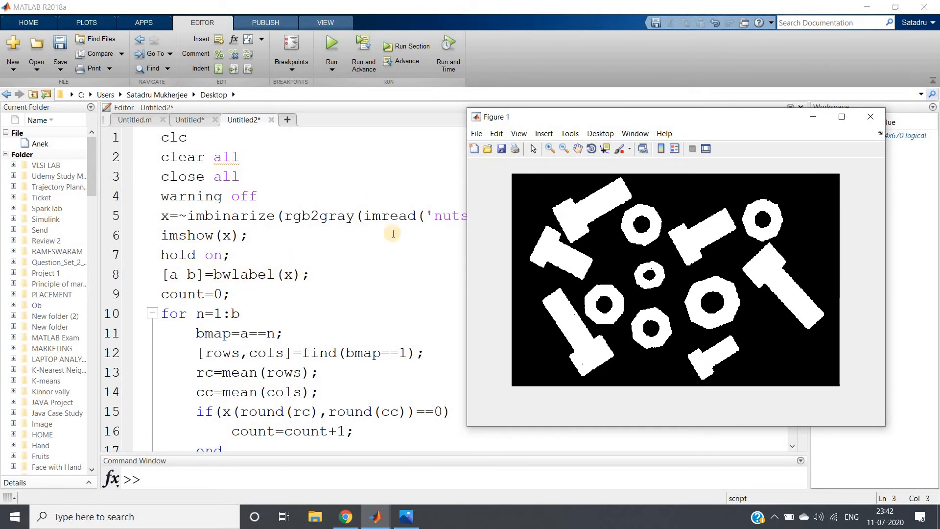
{"action": "mouse_move", "coordinate": [247, 257]}
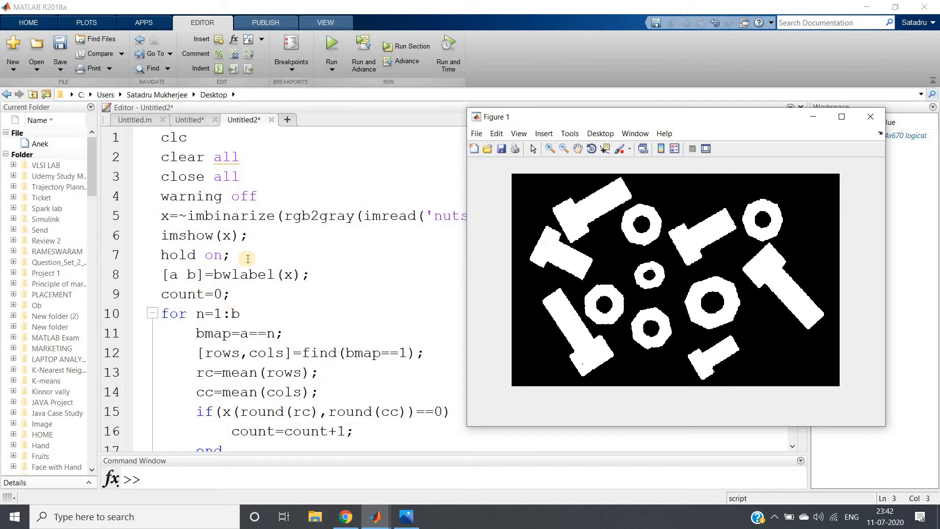
{"action": "mouse_move", "coordinate": [619, 298]}
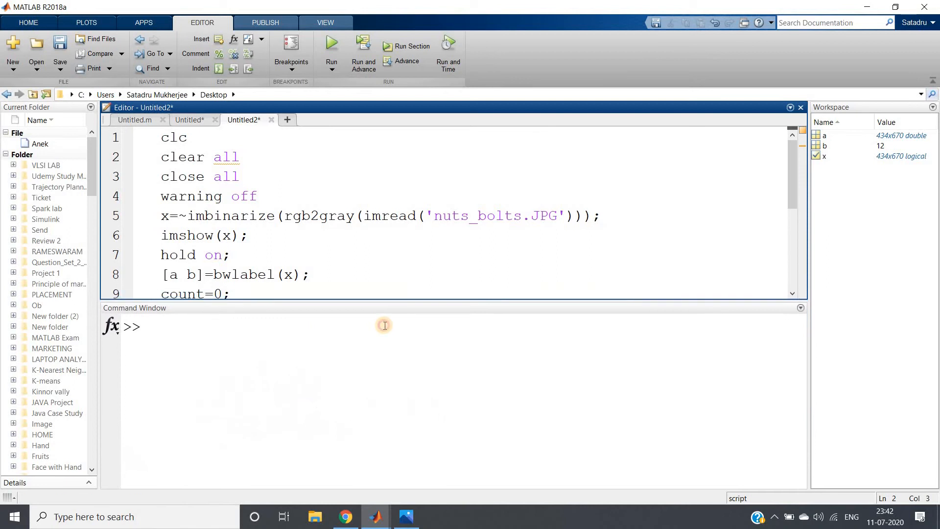
Step: Query b in the Command Window, reporting 12 labelled objects, and restore the editor height
{"action": "type", "text": "b"}
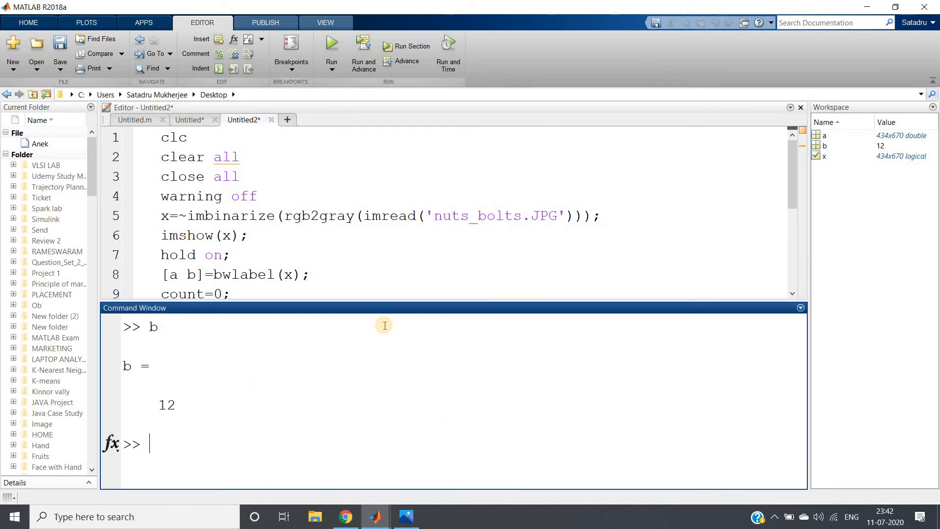
{"action": "double_click", "coordinate": [166, 404]}
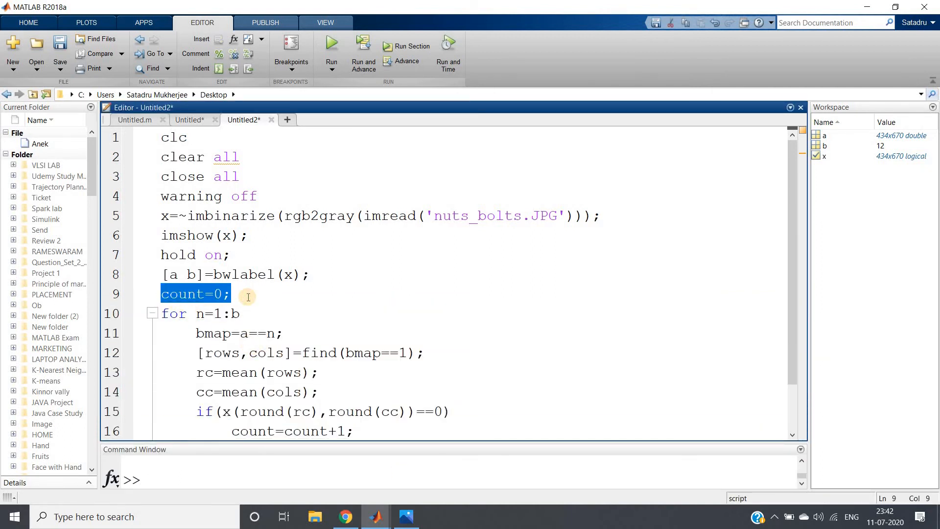
{"action": "left_click", "coordinate": [167, 313]}
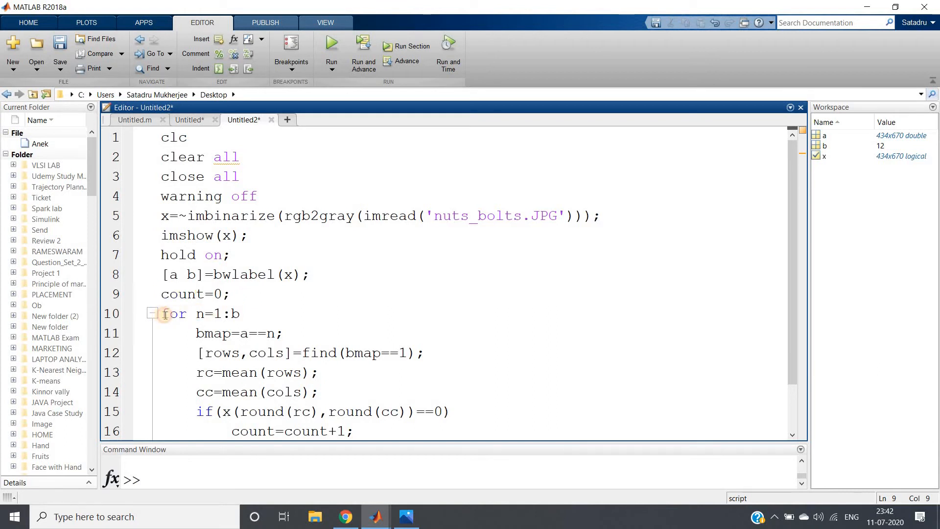
{"action": "left_click", "coordinate": [242, 314]}
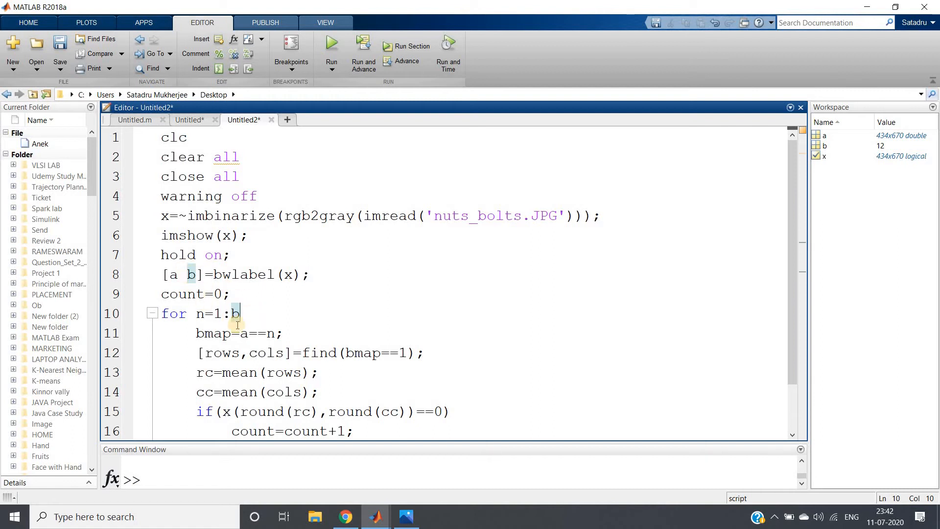
{"action": "double_click", "coordinate": [214, 333]}
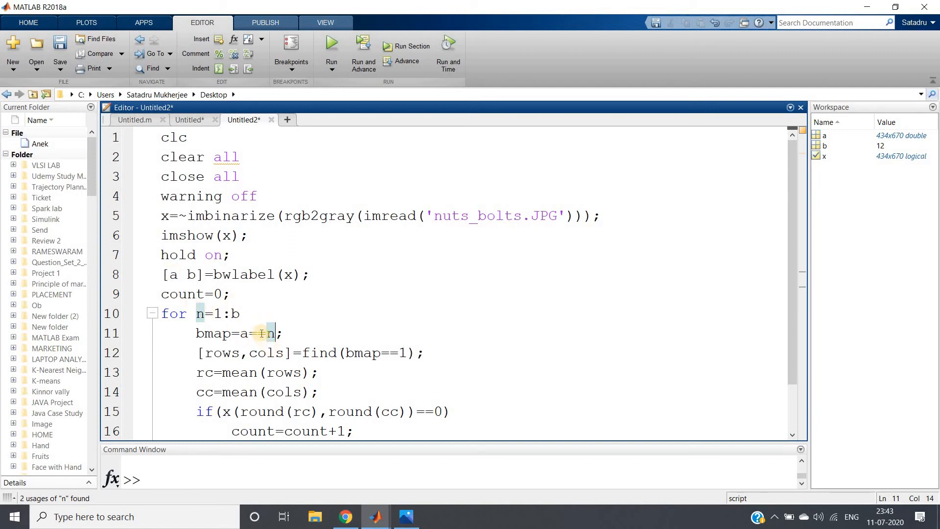
{"action": "type", "text": "="}
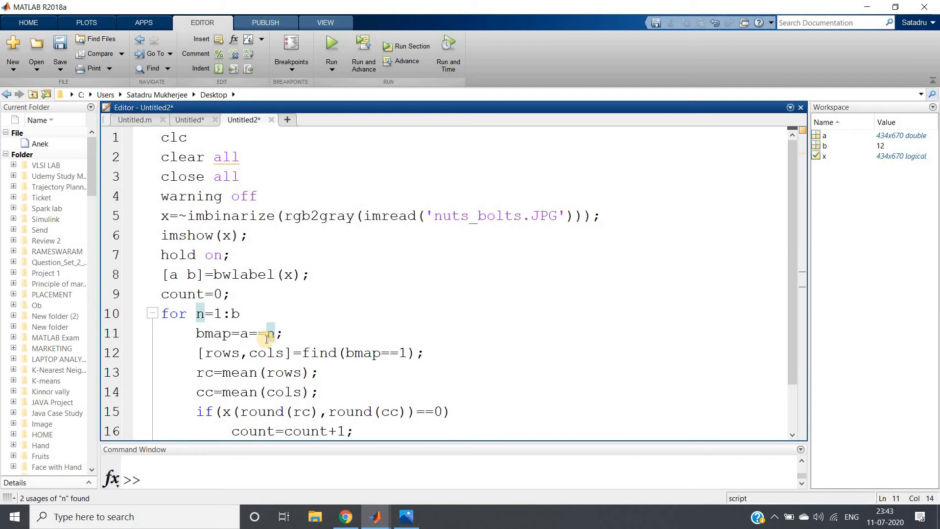
{"action": "double_click", "coordinate": [198, 333]}
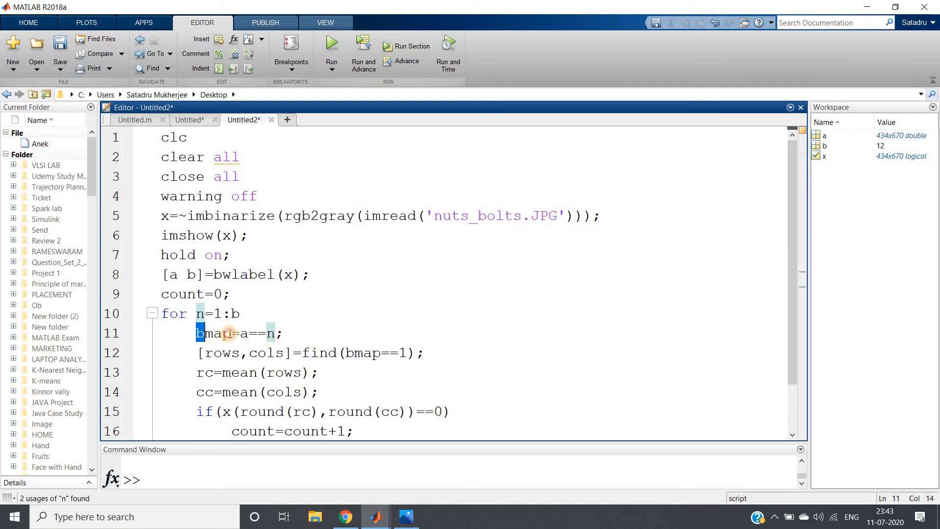
{"action": "double_click", "coordinate": [211, 333]}
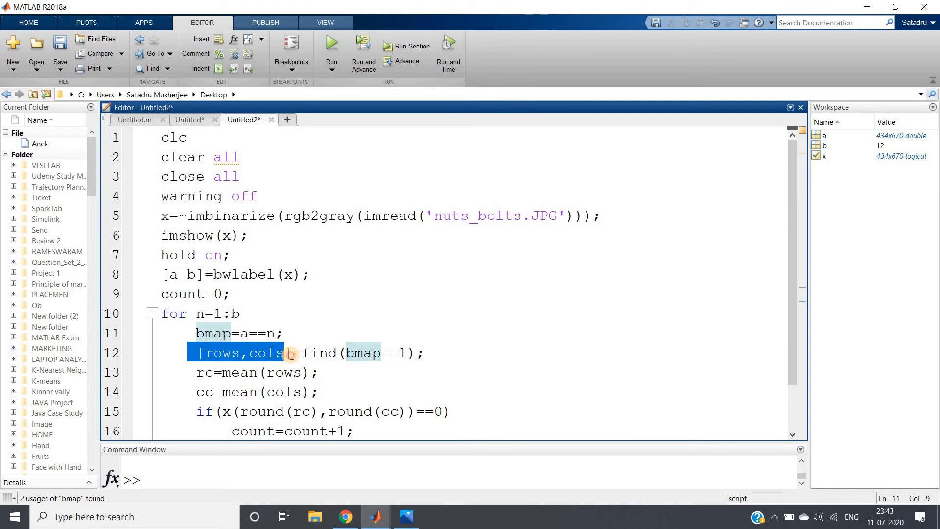
{"action": "left_click", "coordinate": [356, 353]}
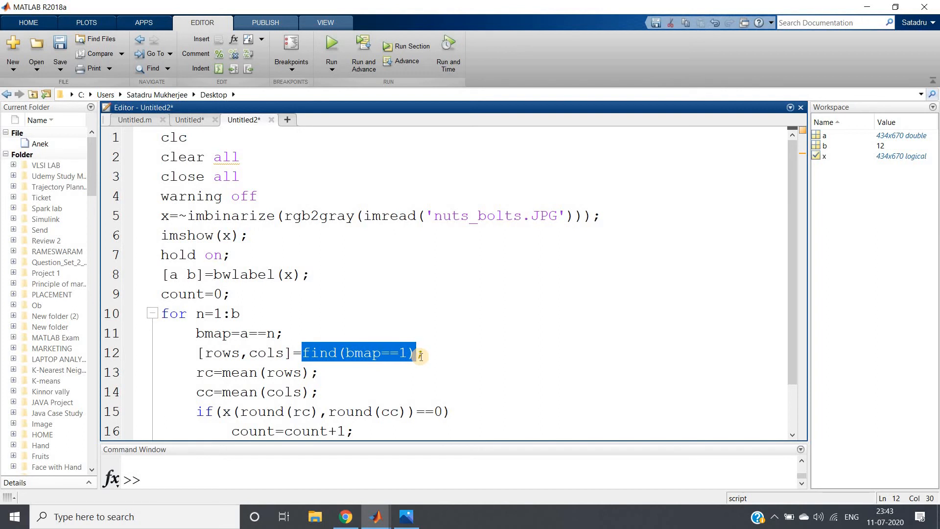
{"action": "left_click", "coordinate": [366, 352]}
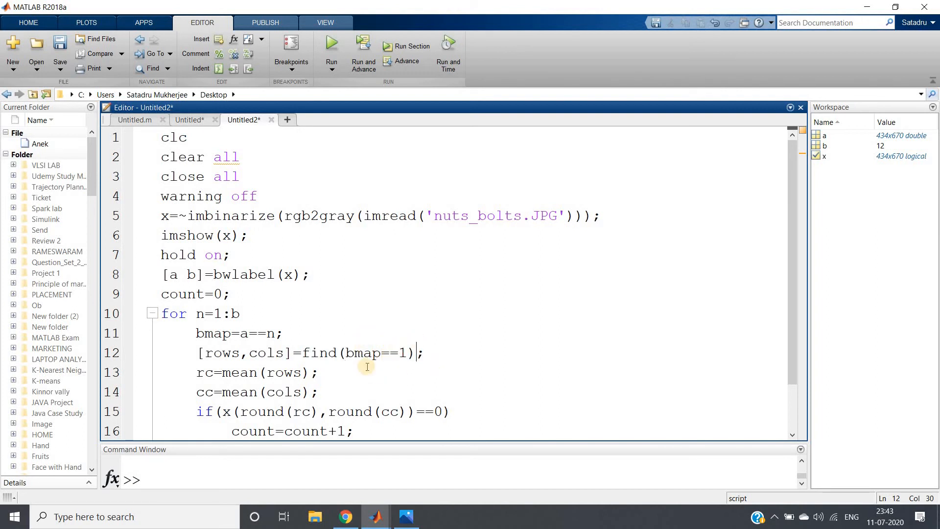
{"action": "mouse_move", "coordinate": [368, 339]}
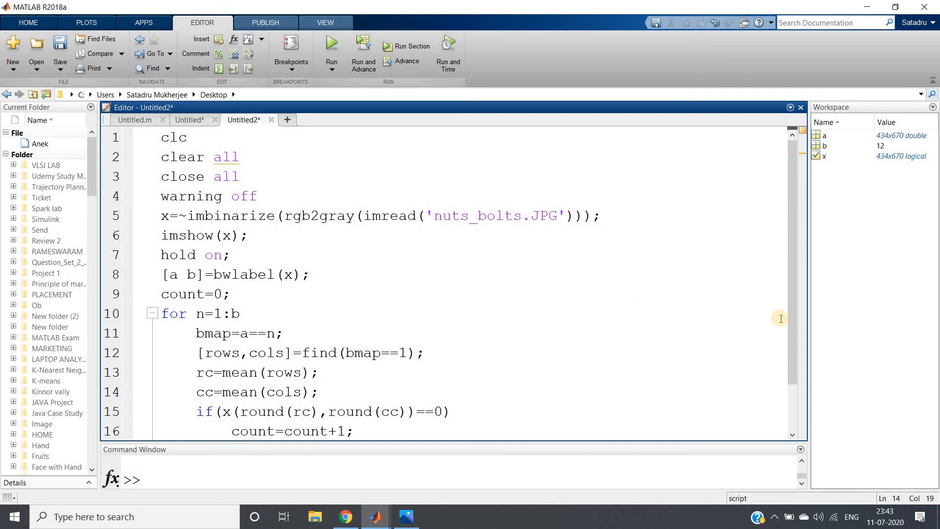
{"action": "scroll", "scroll_direction": "down", "scroll_amount": 3}
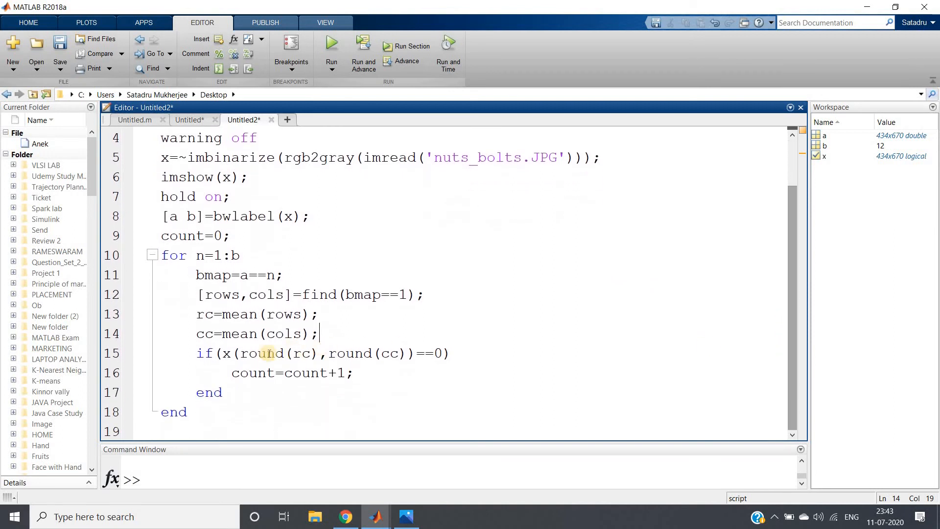
{"action": "double_click", "coordinate": [277, 353]}
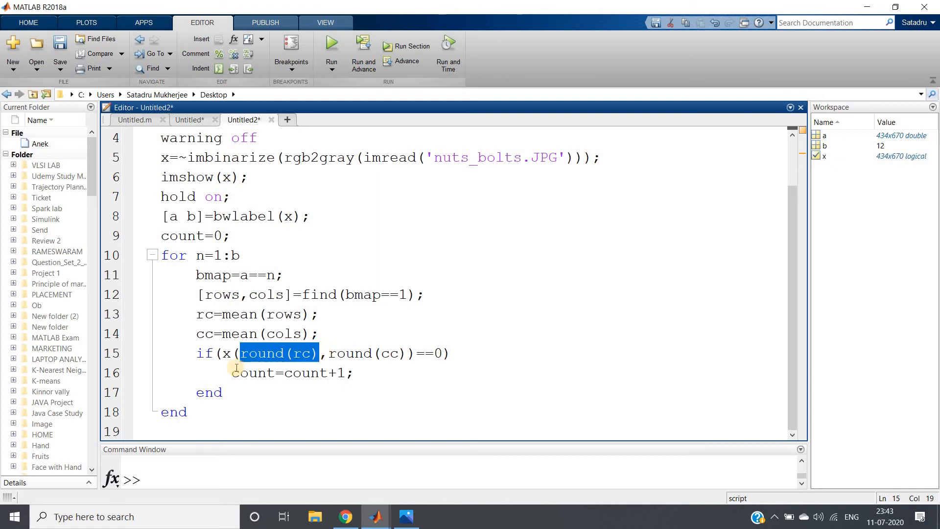
{"action": "mouse_move", "coordinate": [186, 137]}
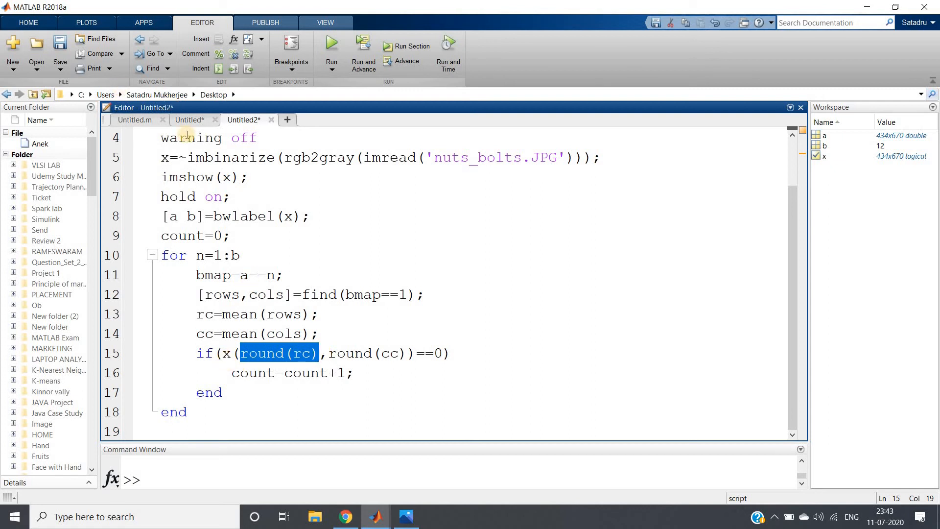
{"action": "mouse_move", "coordinate": [296, 352]}
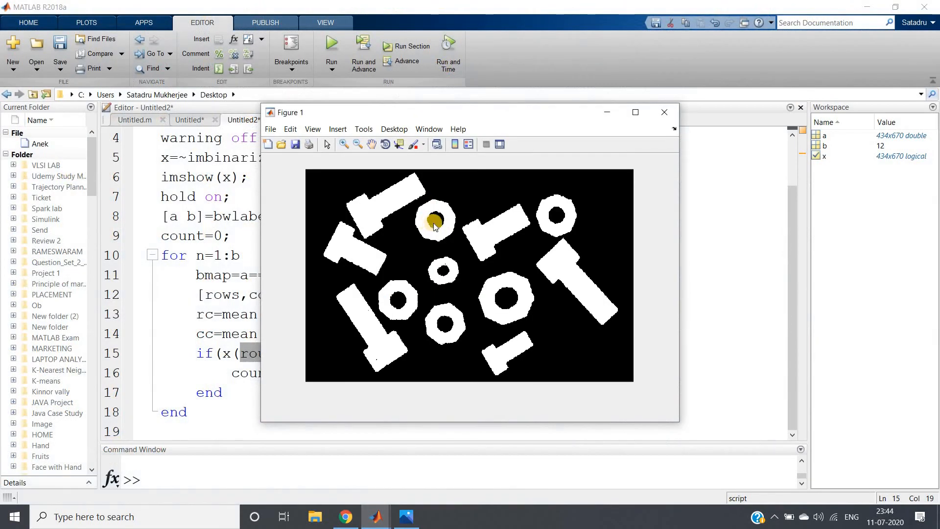
{"action": "mouse_move", "coordinate": [395, 296]}
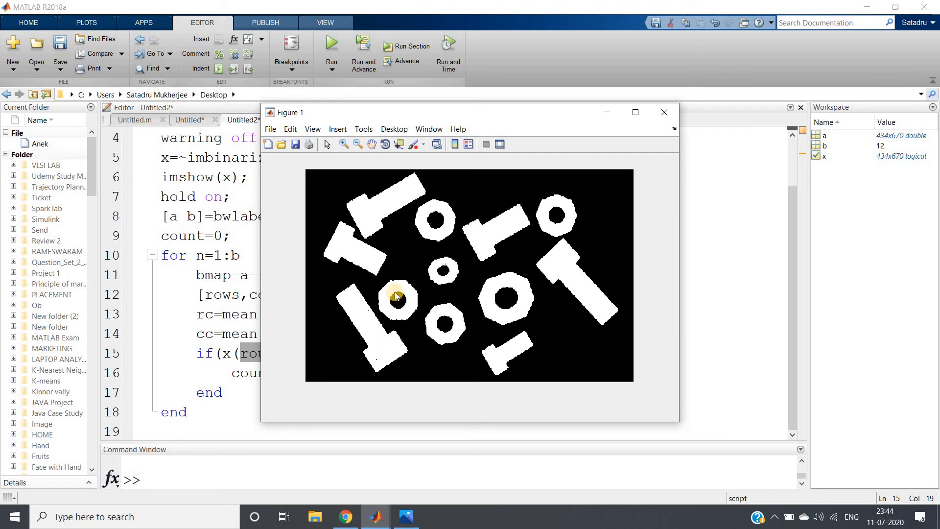
{"action": "mouse_move", "coordinate": [398, 297]}
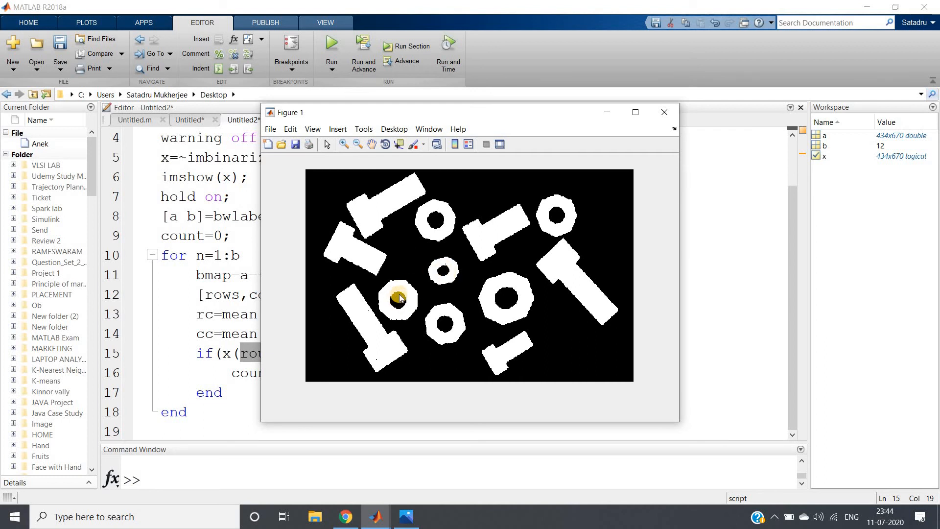
{"action": "left_click", "coordinate": [663, 111]}
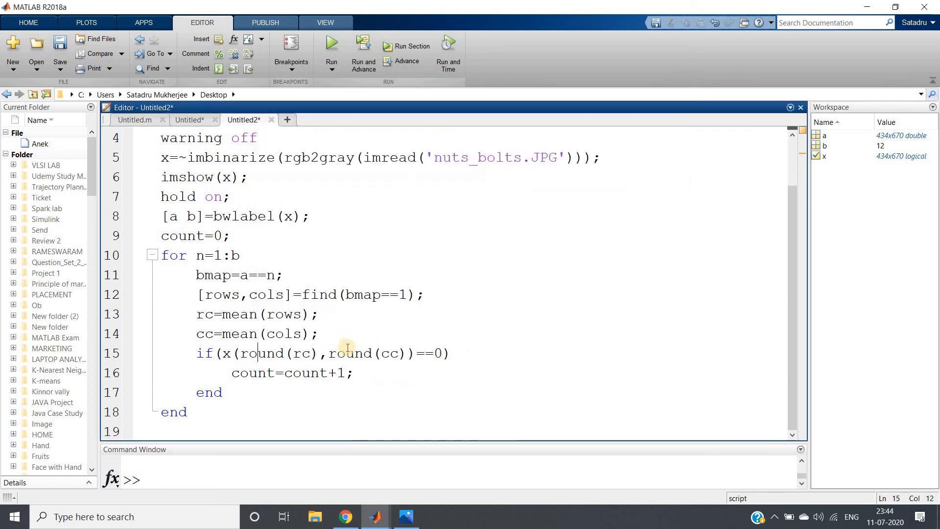
{"action": "mouse_move", "coordinate": [397, 357]}
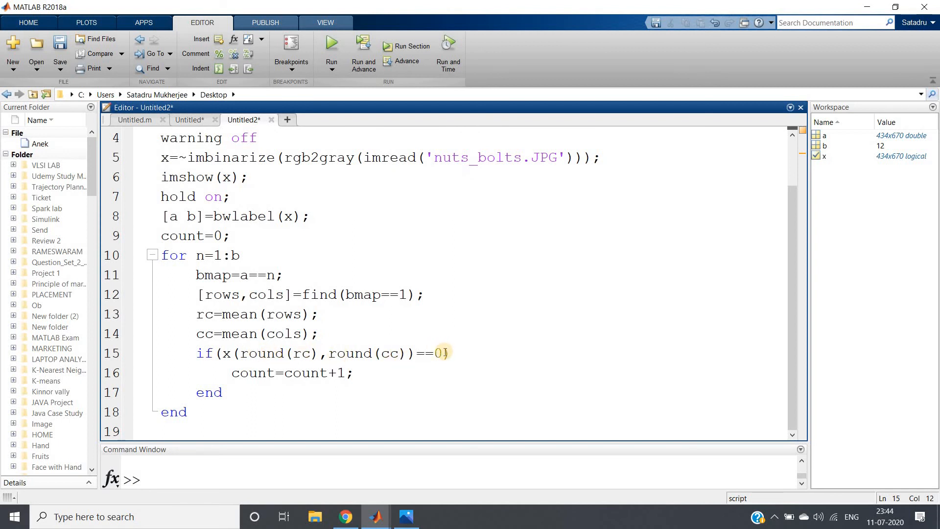
{"action": "double_click", "coordinate": [257, 373]}
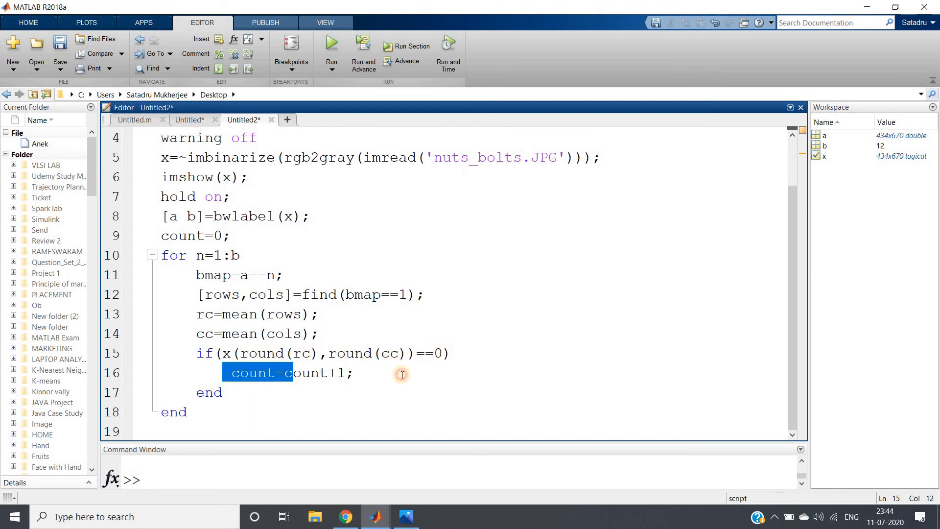
{"action": "left_click", "coordinate": [353, 372]}
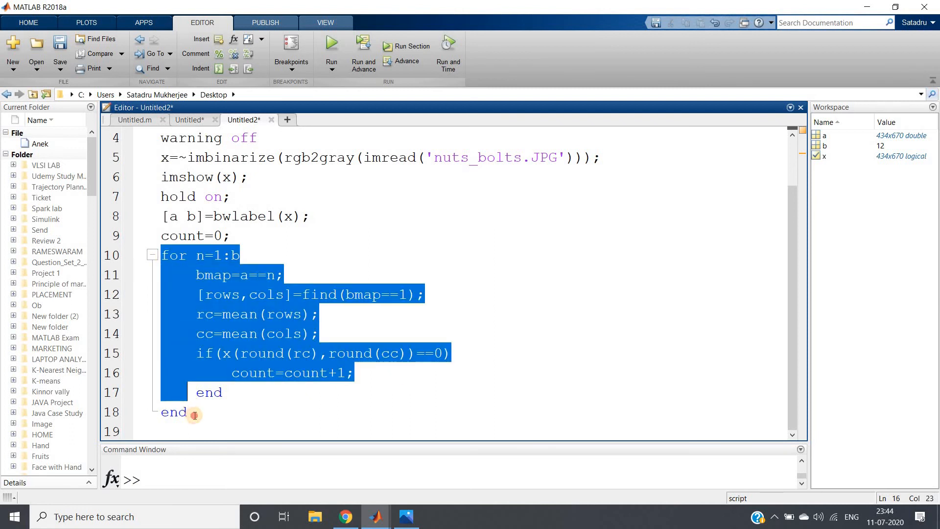
{"action": "left_click", "coordinate": [271, 197]}
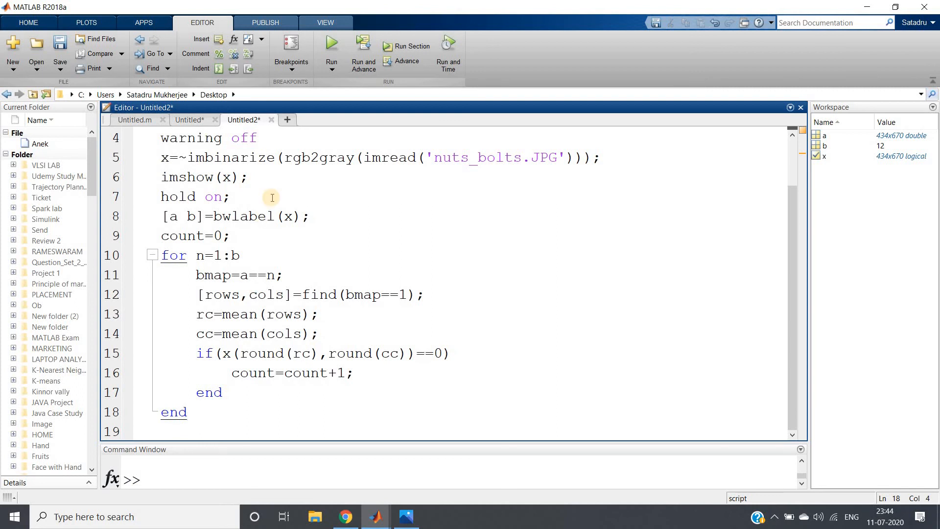
Step: Evaluate the whole selected script, leaving count as 6, and close Figure 1
{"action": "right_click", "coordinate": [277, 201]}
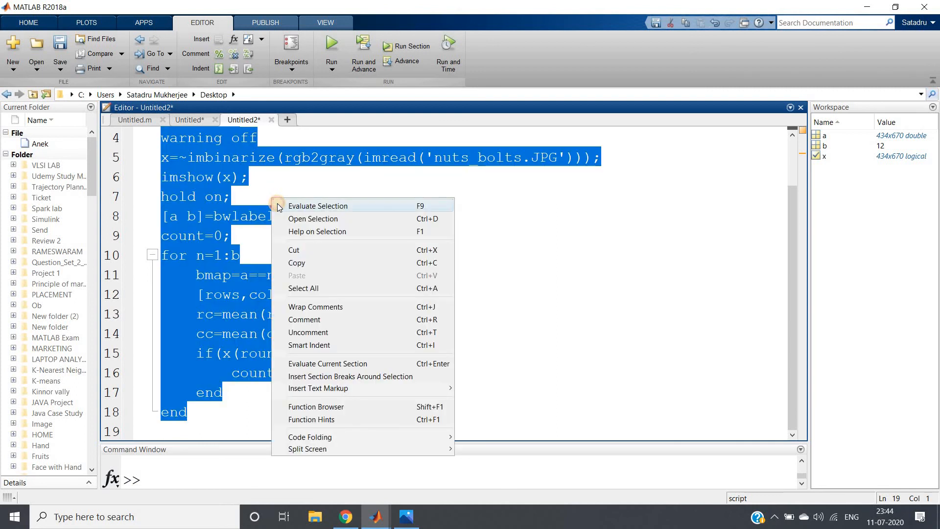
{"action": "left_click", "coordinate": [317, 205]}
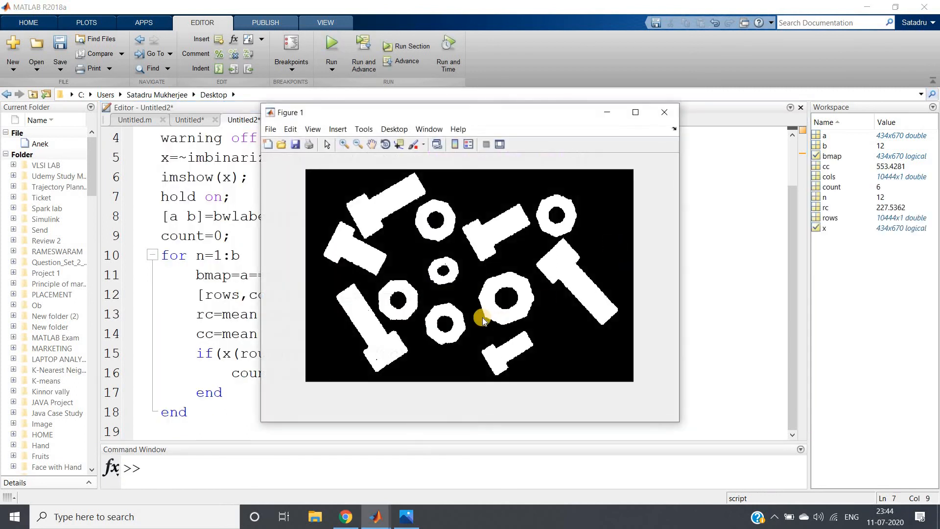
{"action": "left_click", "coordinate": [662, 111]}
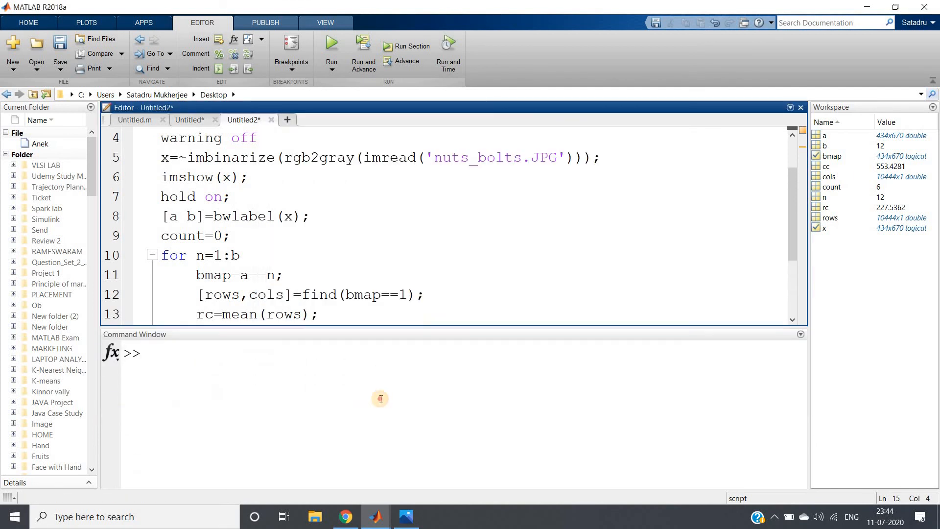
Step: Print count in the Command Window, showing 6 bolts
{"action": "type", "text": "count"}
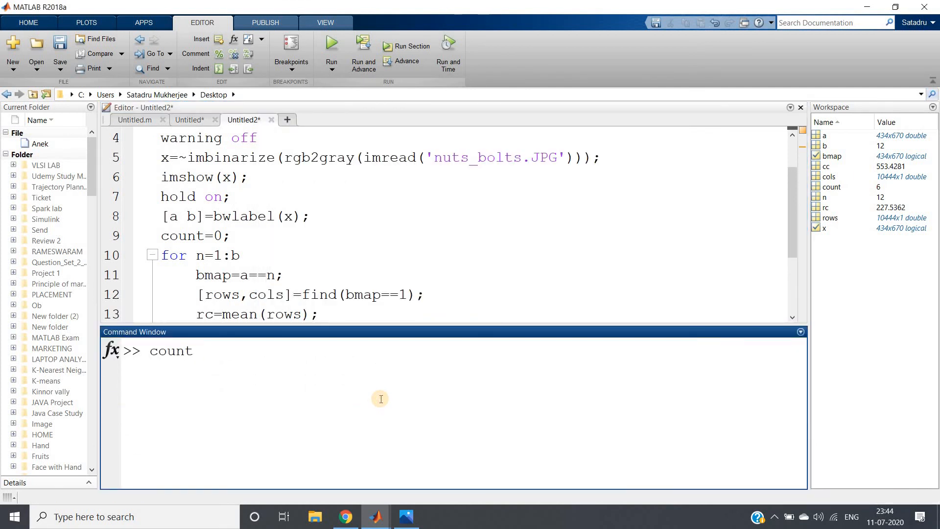
{"action": "key", "text": "Return"}
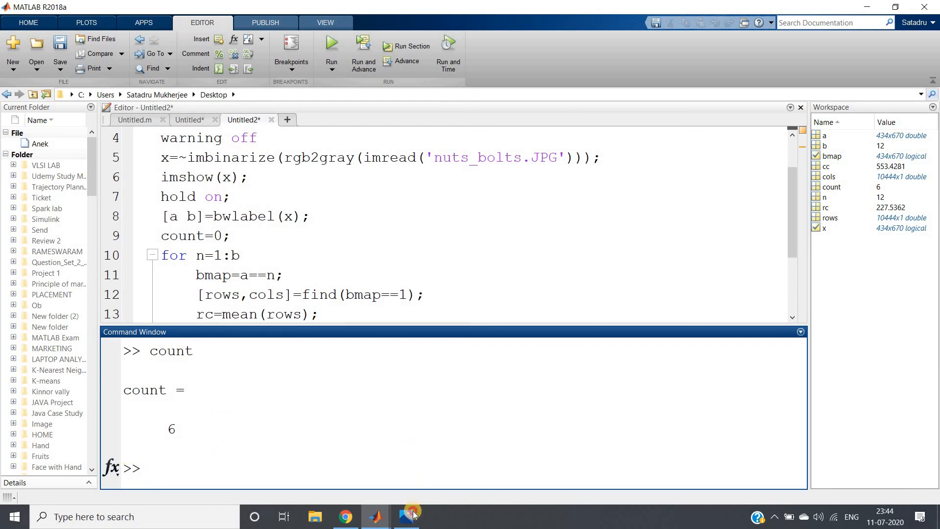
{"action": "left_click", "coordinate": [411, 515]}
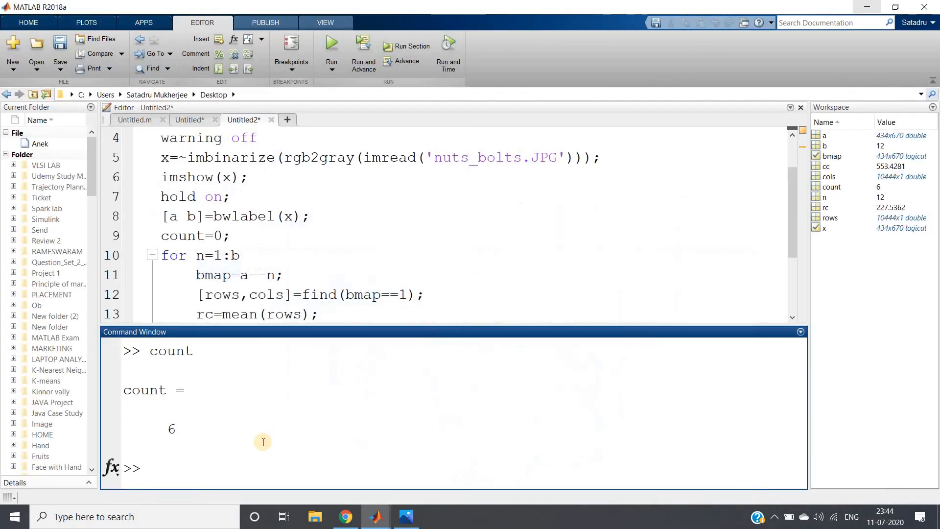
Step: Compute b-count to get the other 6 objects and compare with the nuts_bolts.JPG photo
{"action": "double_click", "coordinate": [190, 215]}
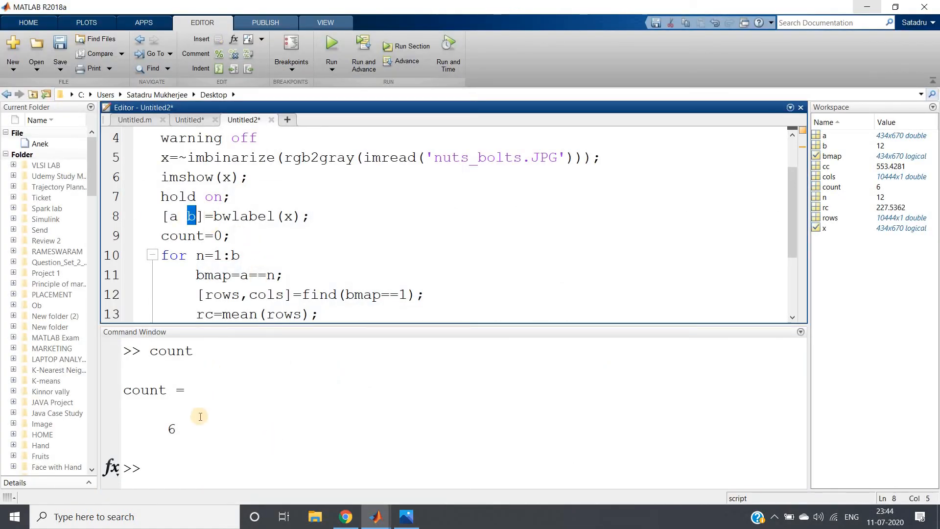
{"action": "type", "text": "b-count"}
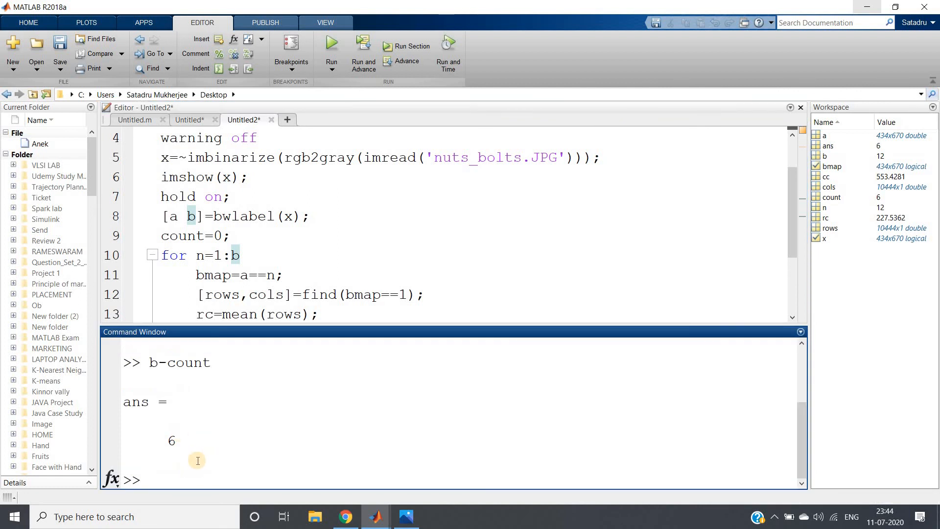
{"action": "left_click", "coordinate": [406, 516]}
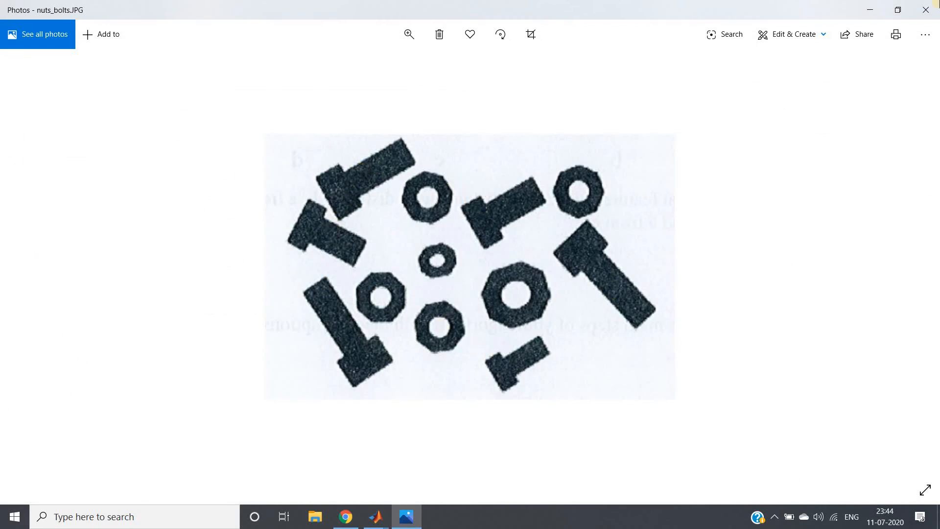
{"action": "left_click", "coordinate": [374, 516]}
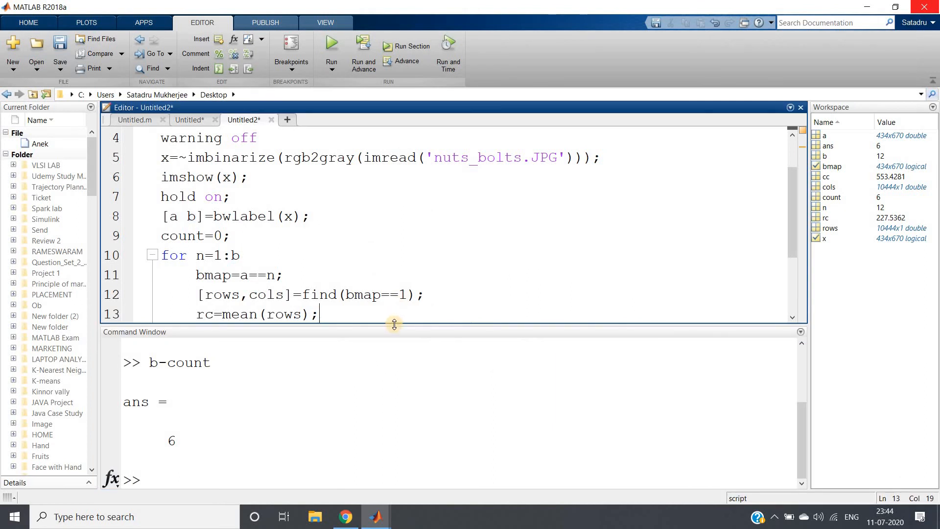